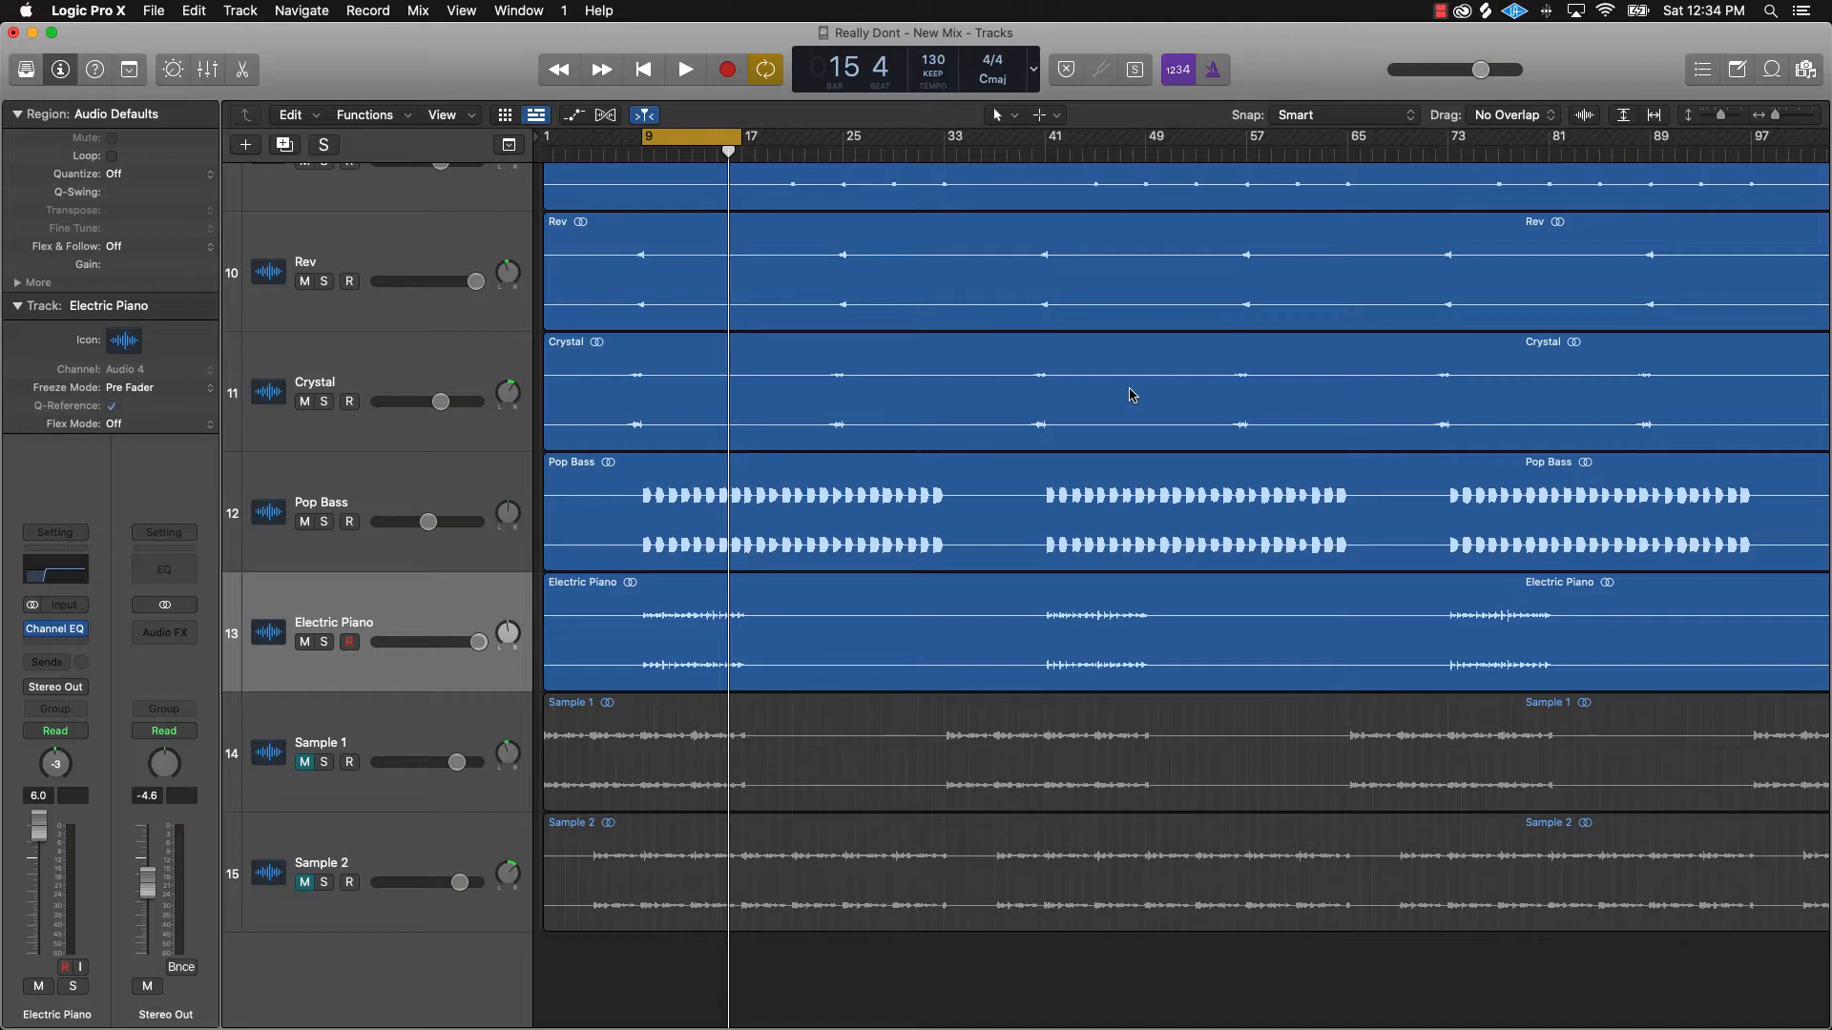
{"action": "mouse_move", "coordinate": [880, 437]}
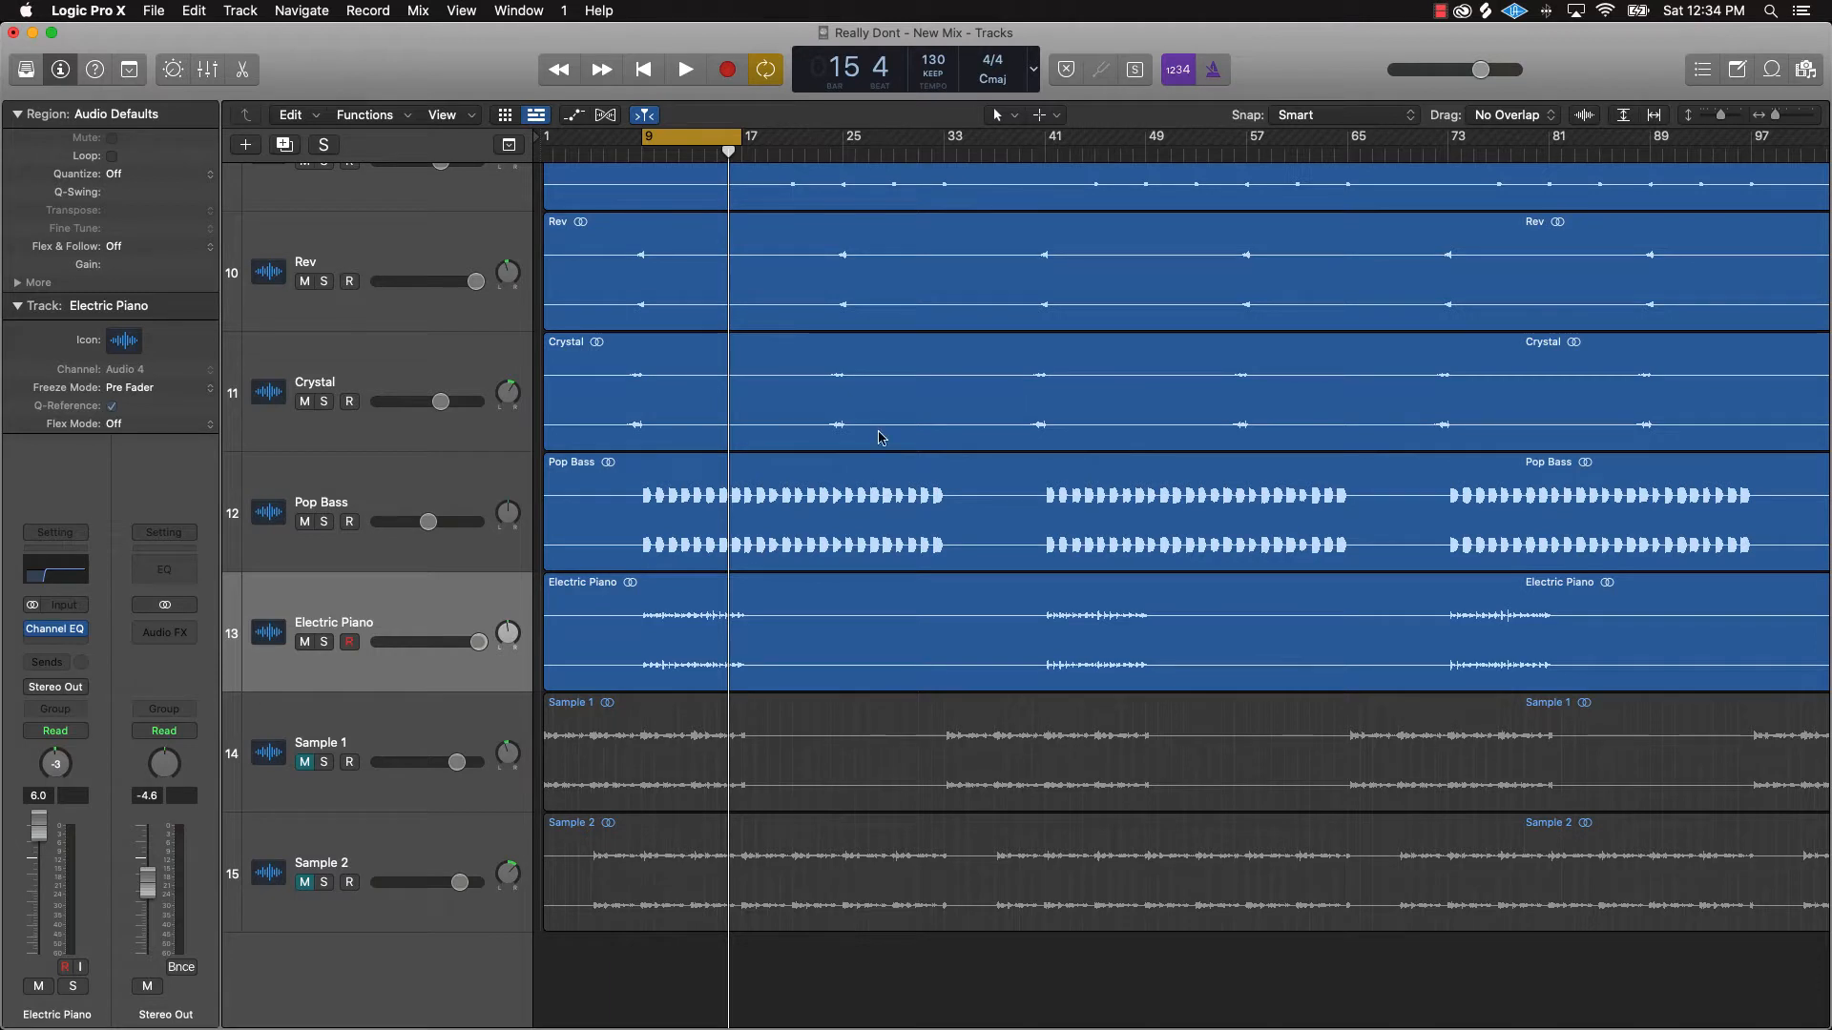
{"action": "mouse_move", "coordinate": [131, 689]}
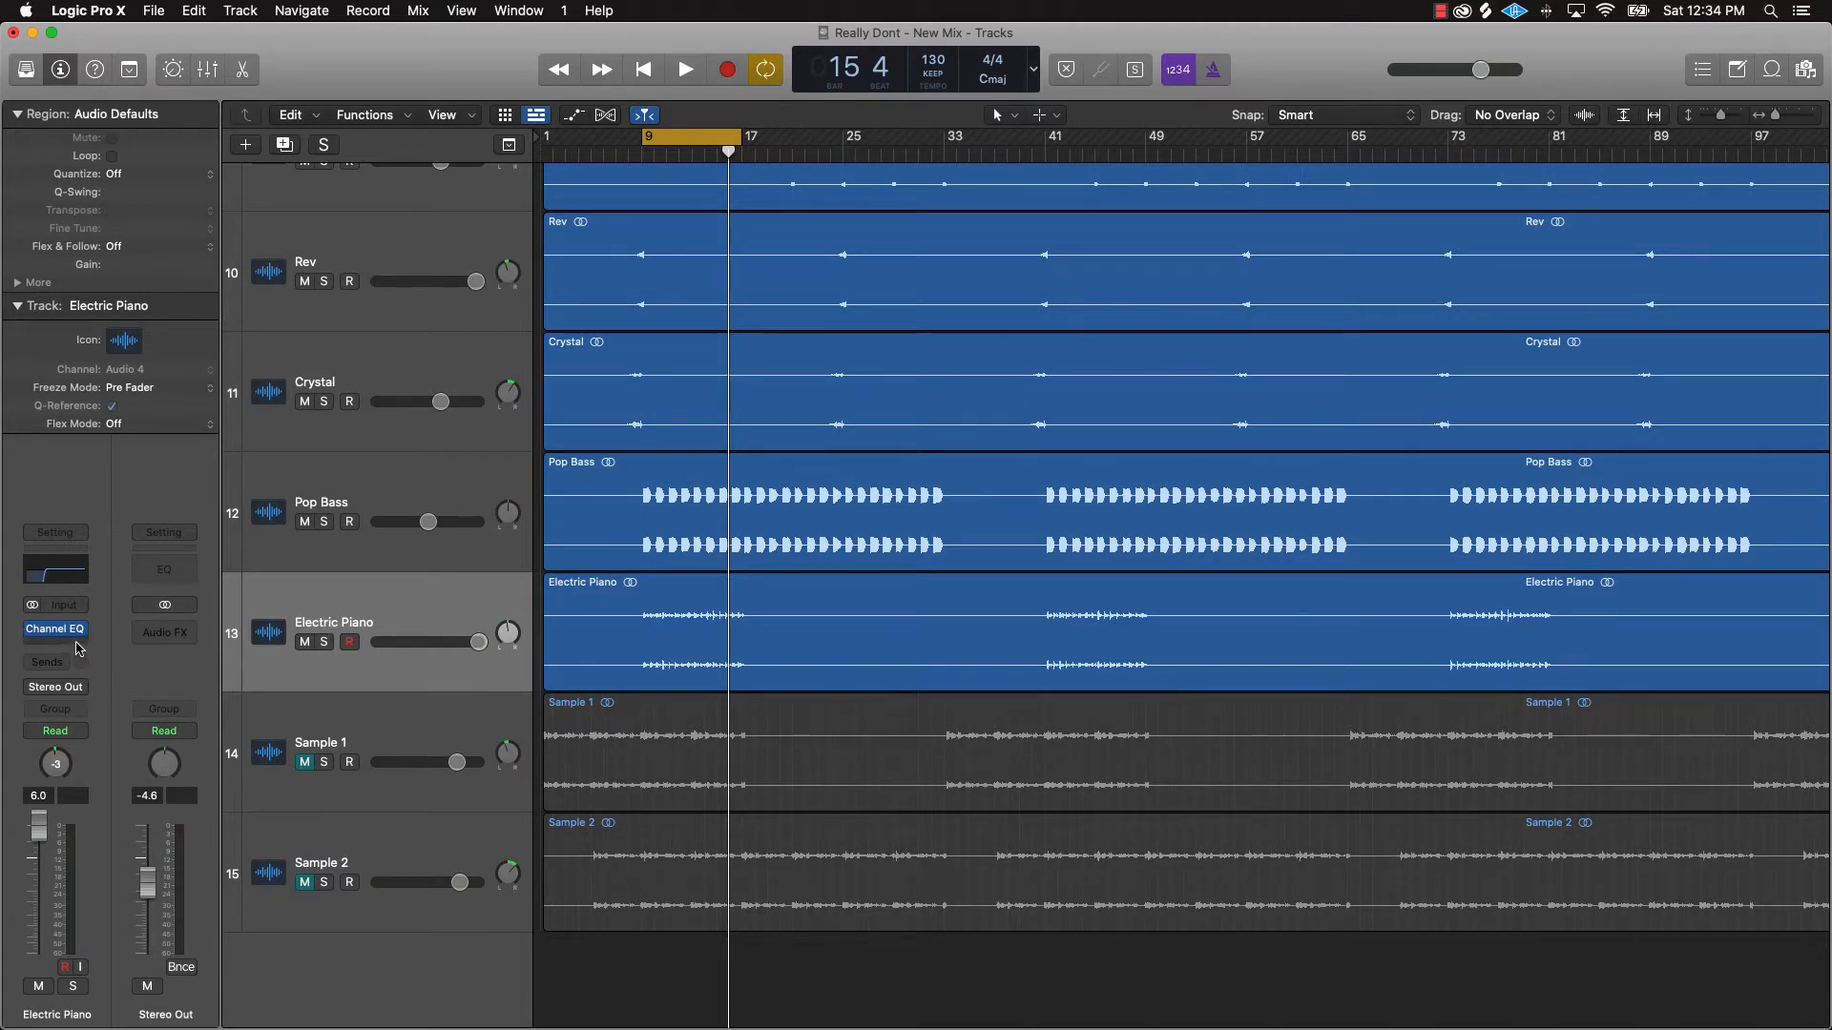
- Open the plug-in list from an empty Audio FX slot on the Electric Piano channel
{"action": "left_click", "coordinate": [54, 628]}
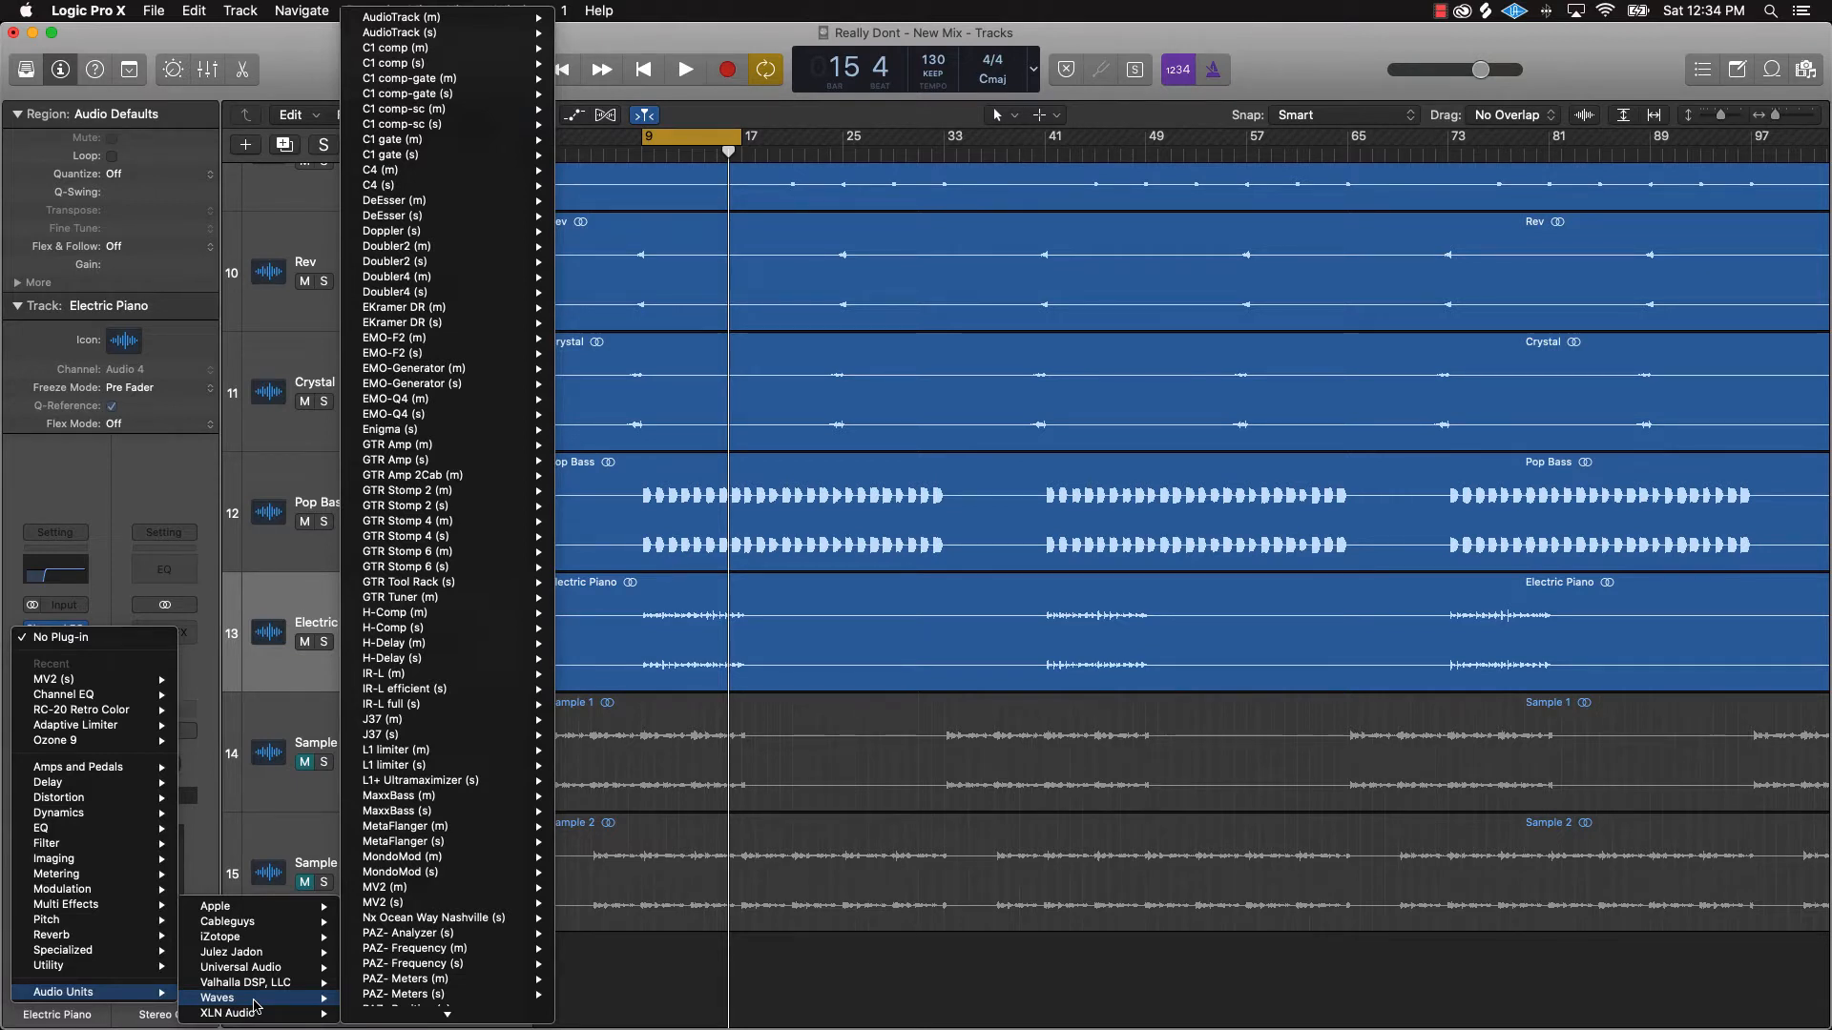
{"action": "mouse_move", "coordinate": [400, 871]}
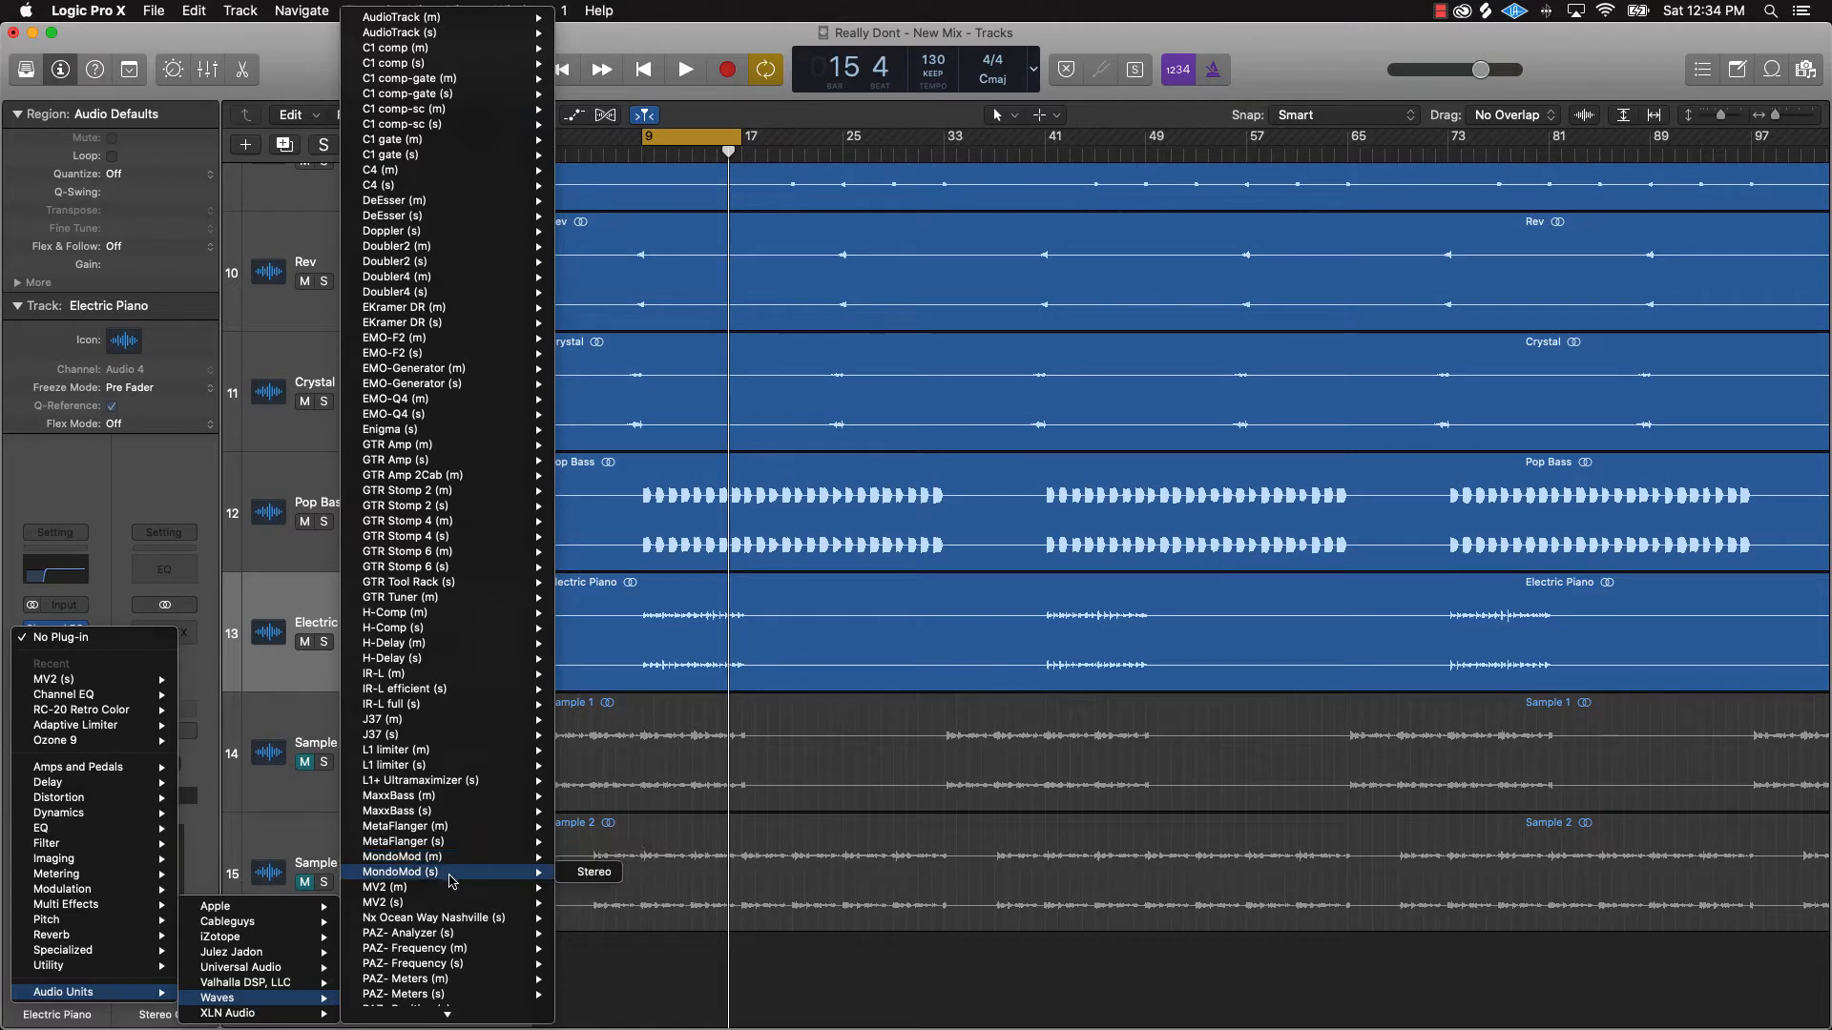
{"action": "mouse_move", "coordinate": [442, 902]}
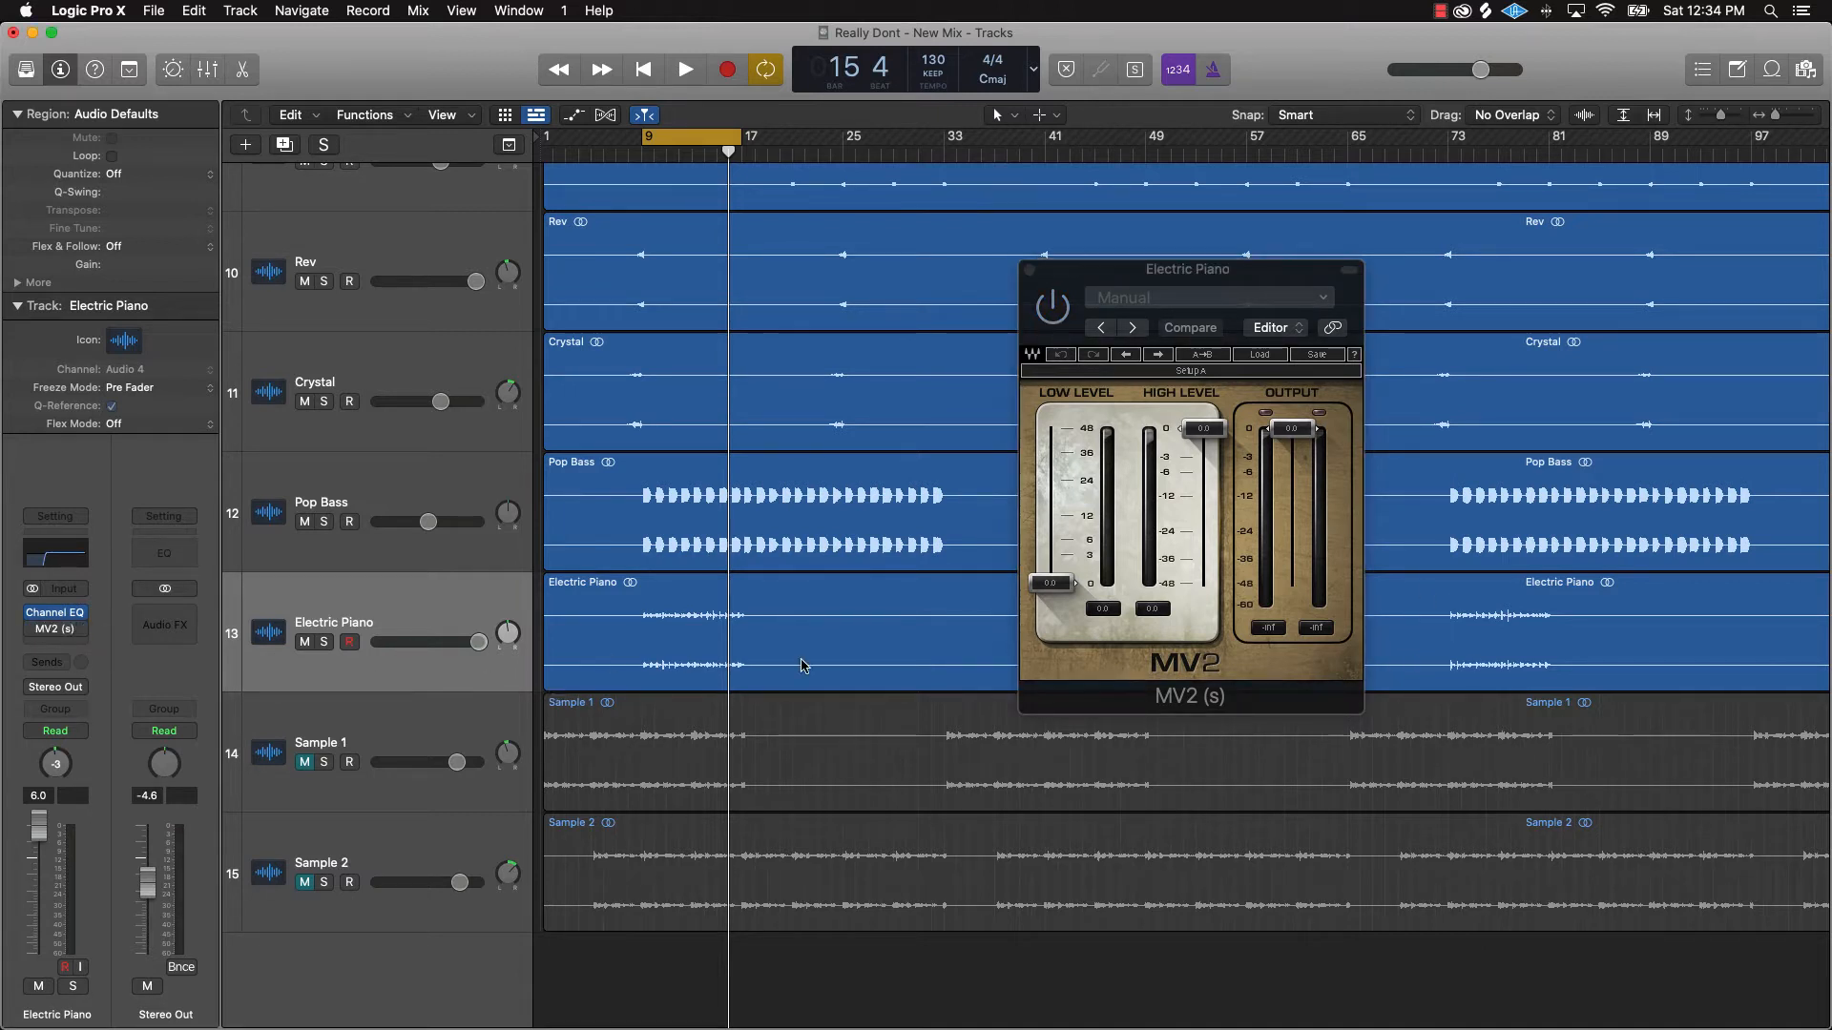
- Solo and play the Electric Piano, resetting its fader to 0.0 dB
{"action": "left_click", "coordinate": [326, 641]}
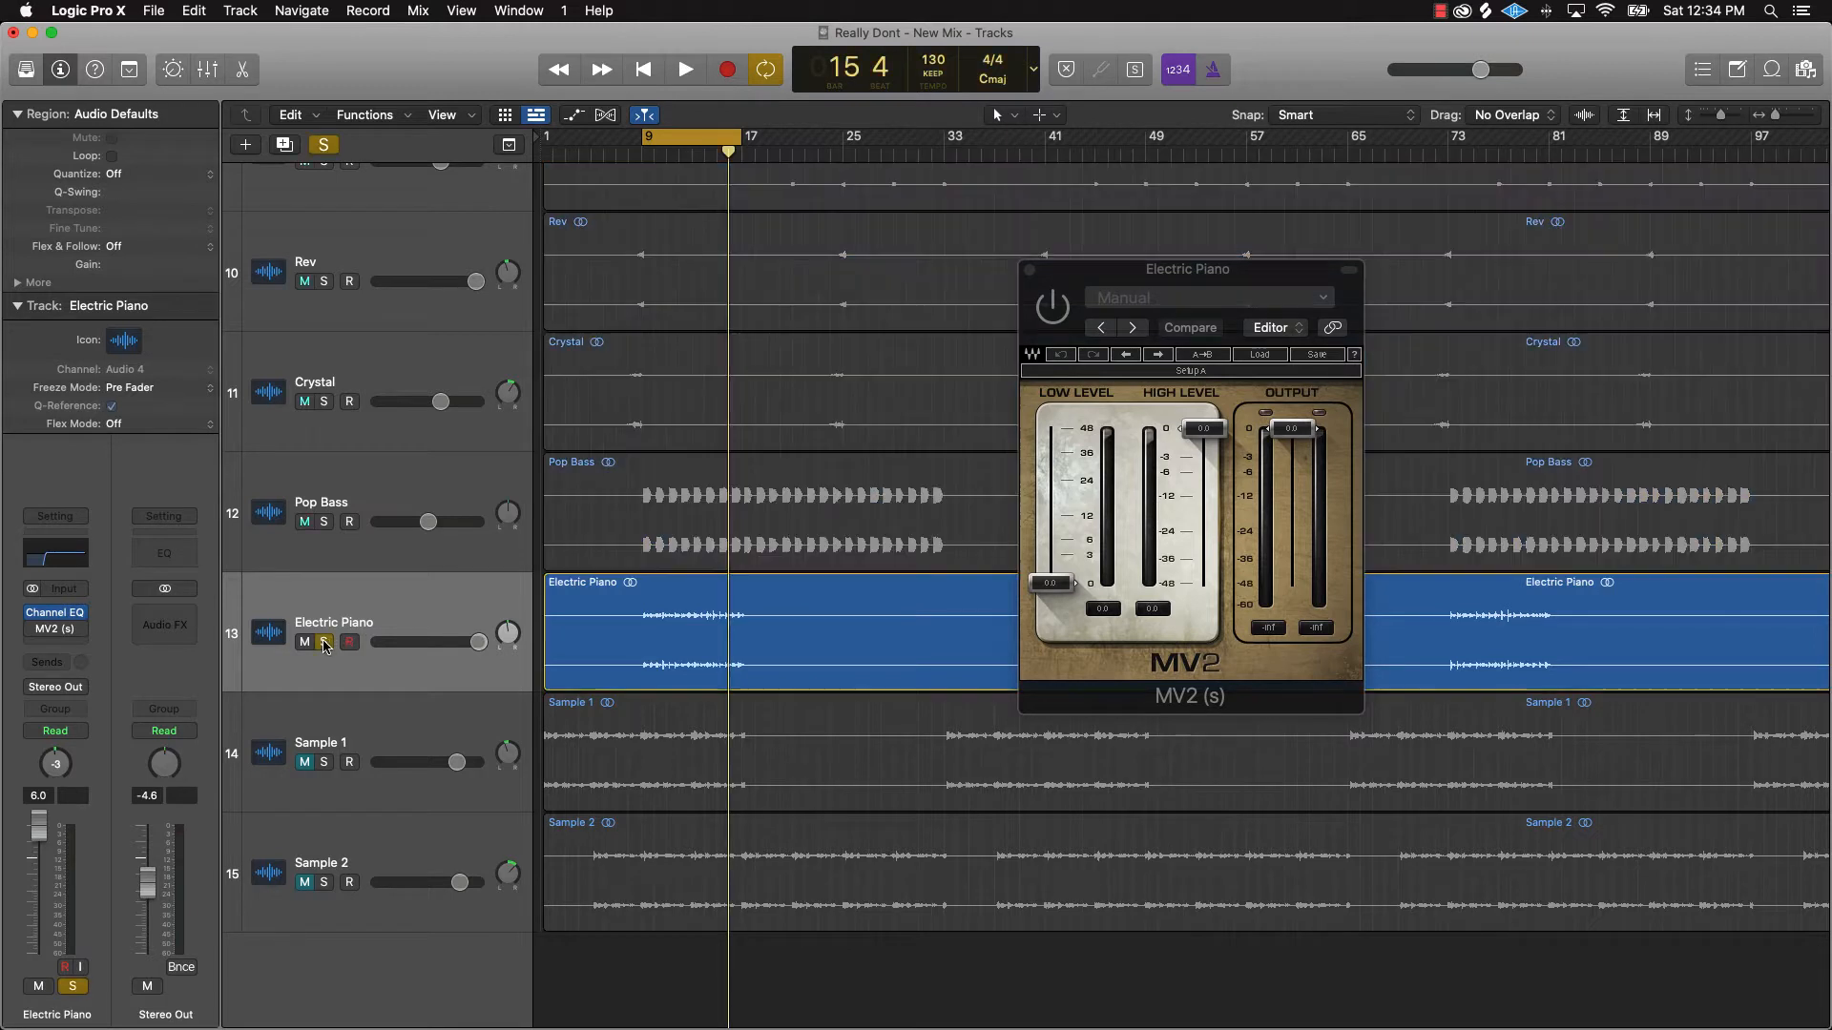
{"action": "left_click", "coordinate": [683, 69]}
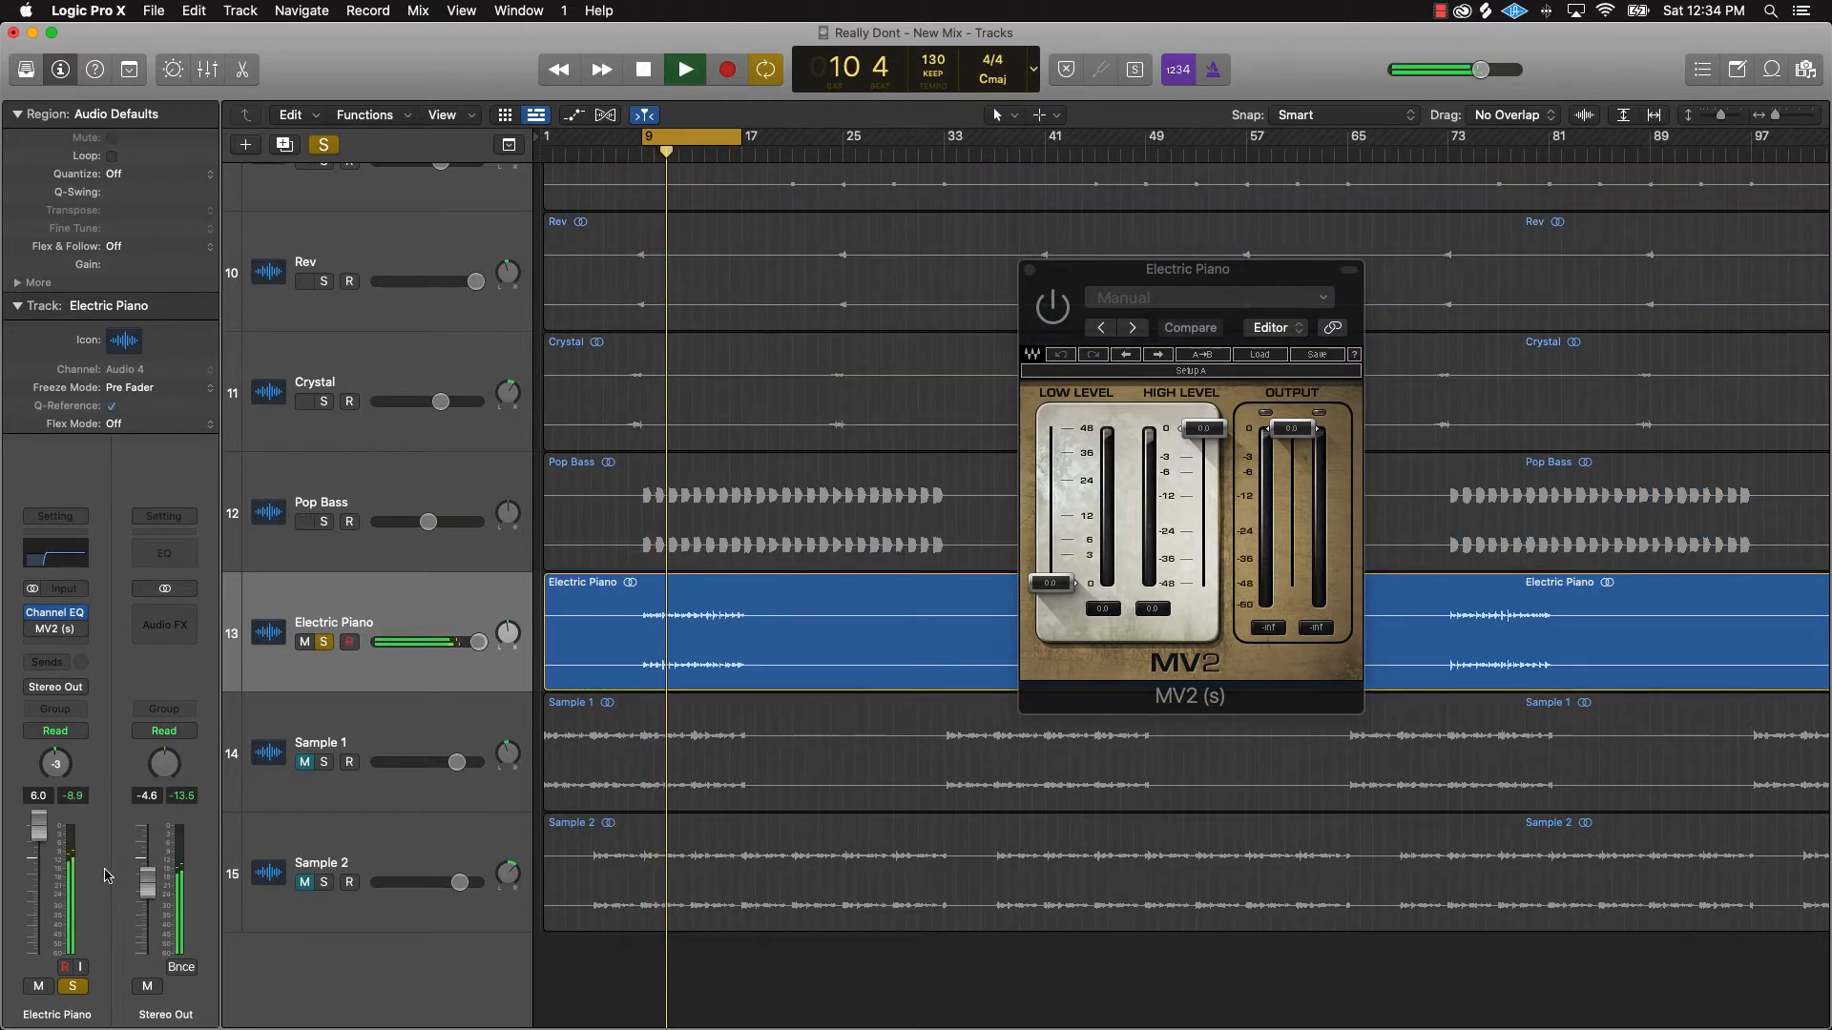
{"action": "left_click", "coordinate": [683, 69]}
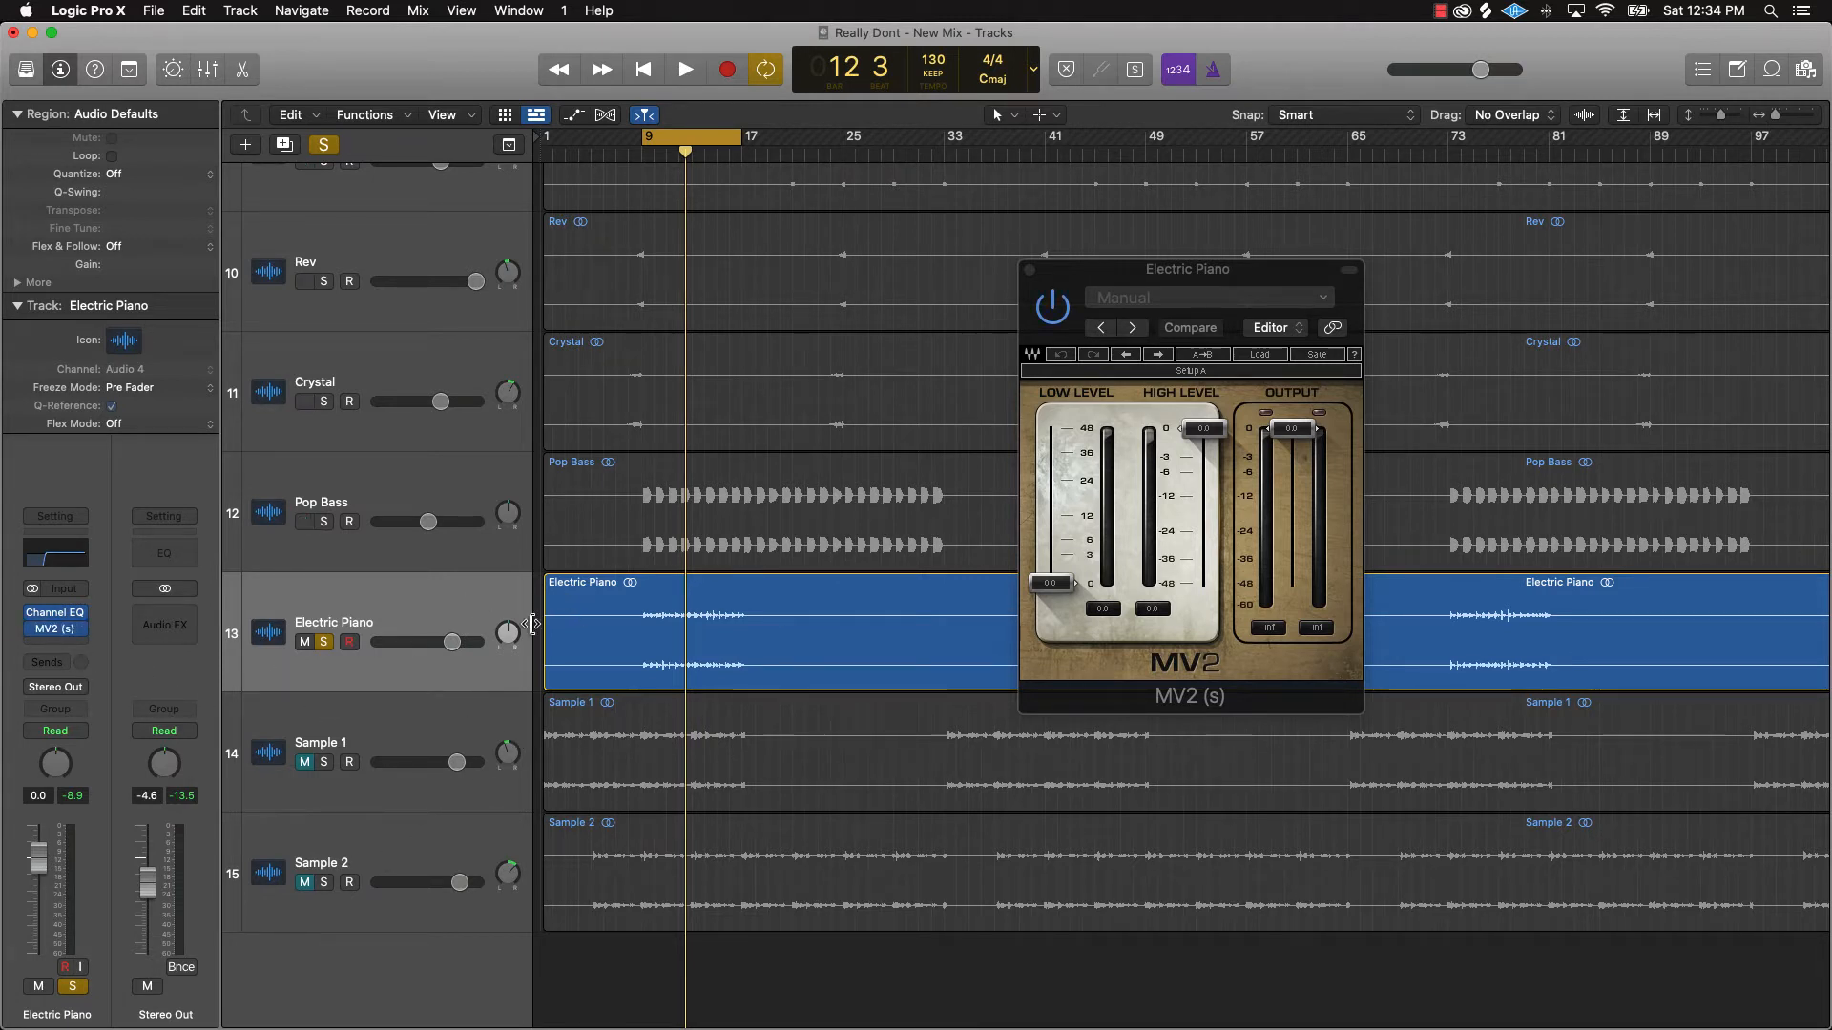
{"action": "mouse_move", "coordinate": [641, 709]}
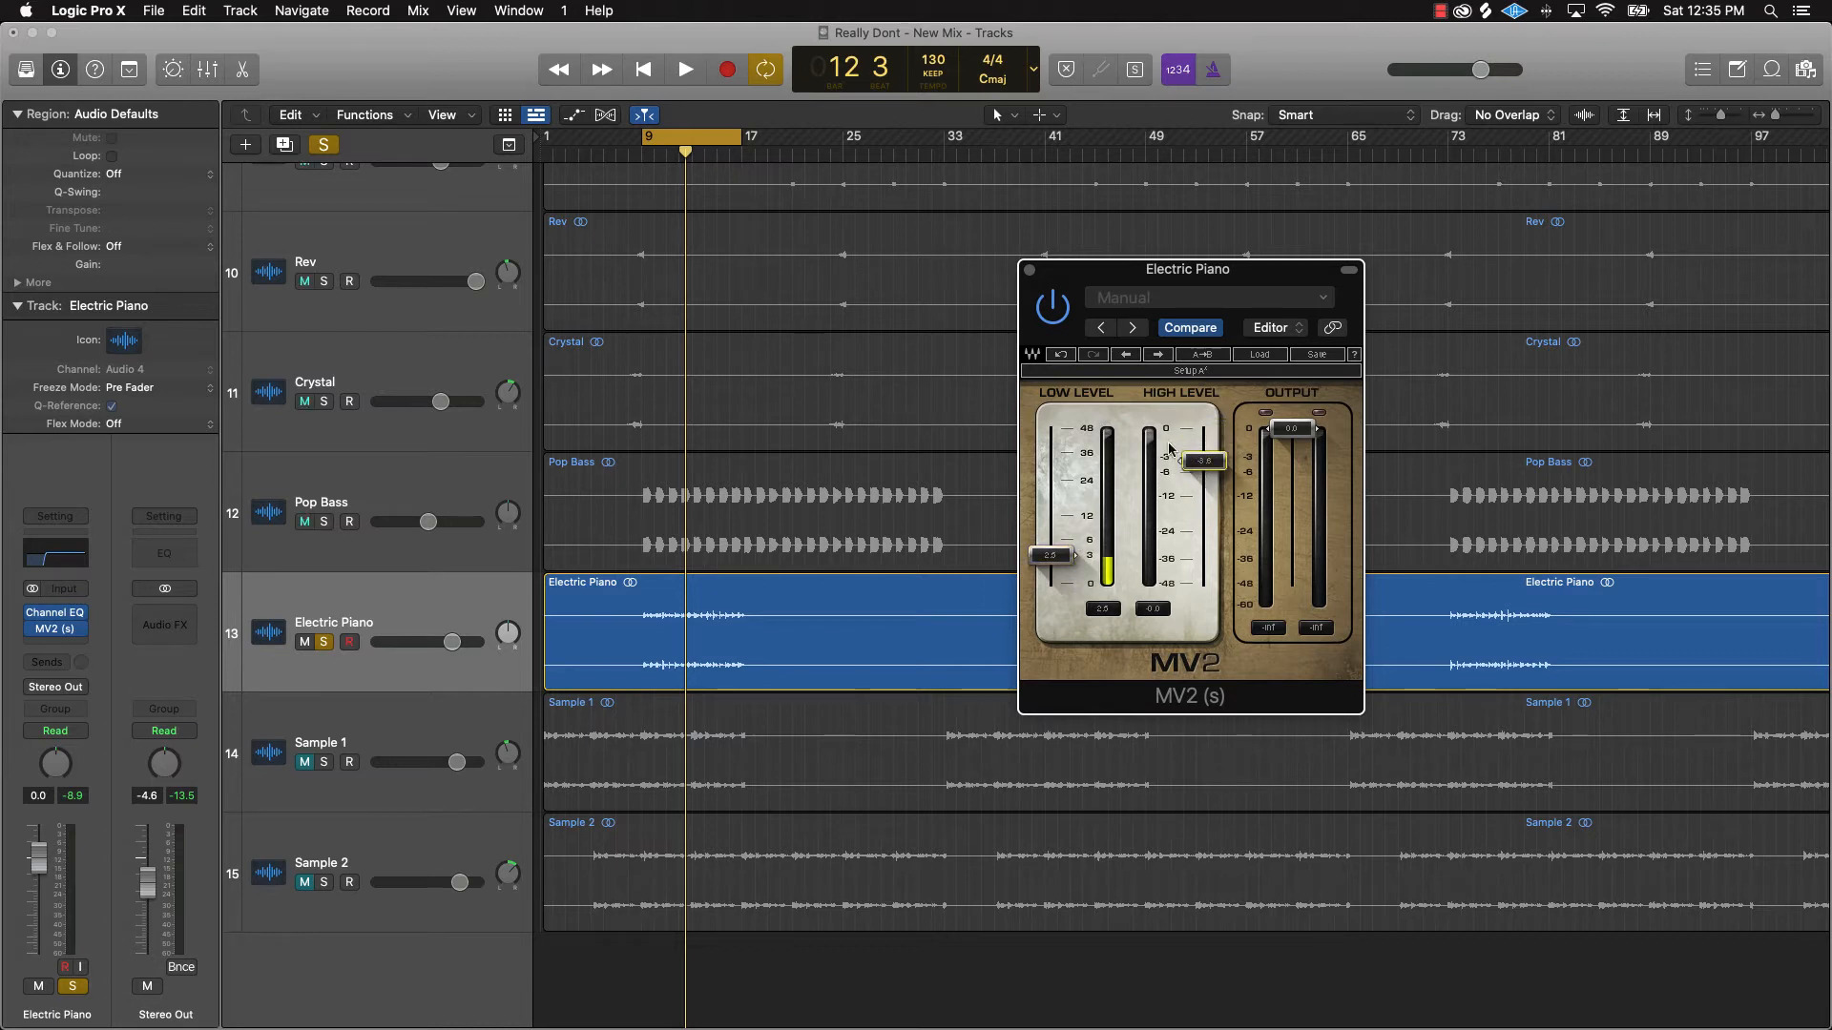
- Raise MV2's low level, lower its high level, compare with MV2 bypassed, and close it
{"action": "left_click", "coordinate": [683, 69]}
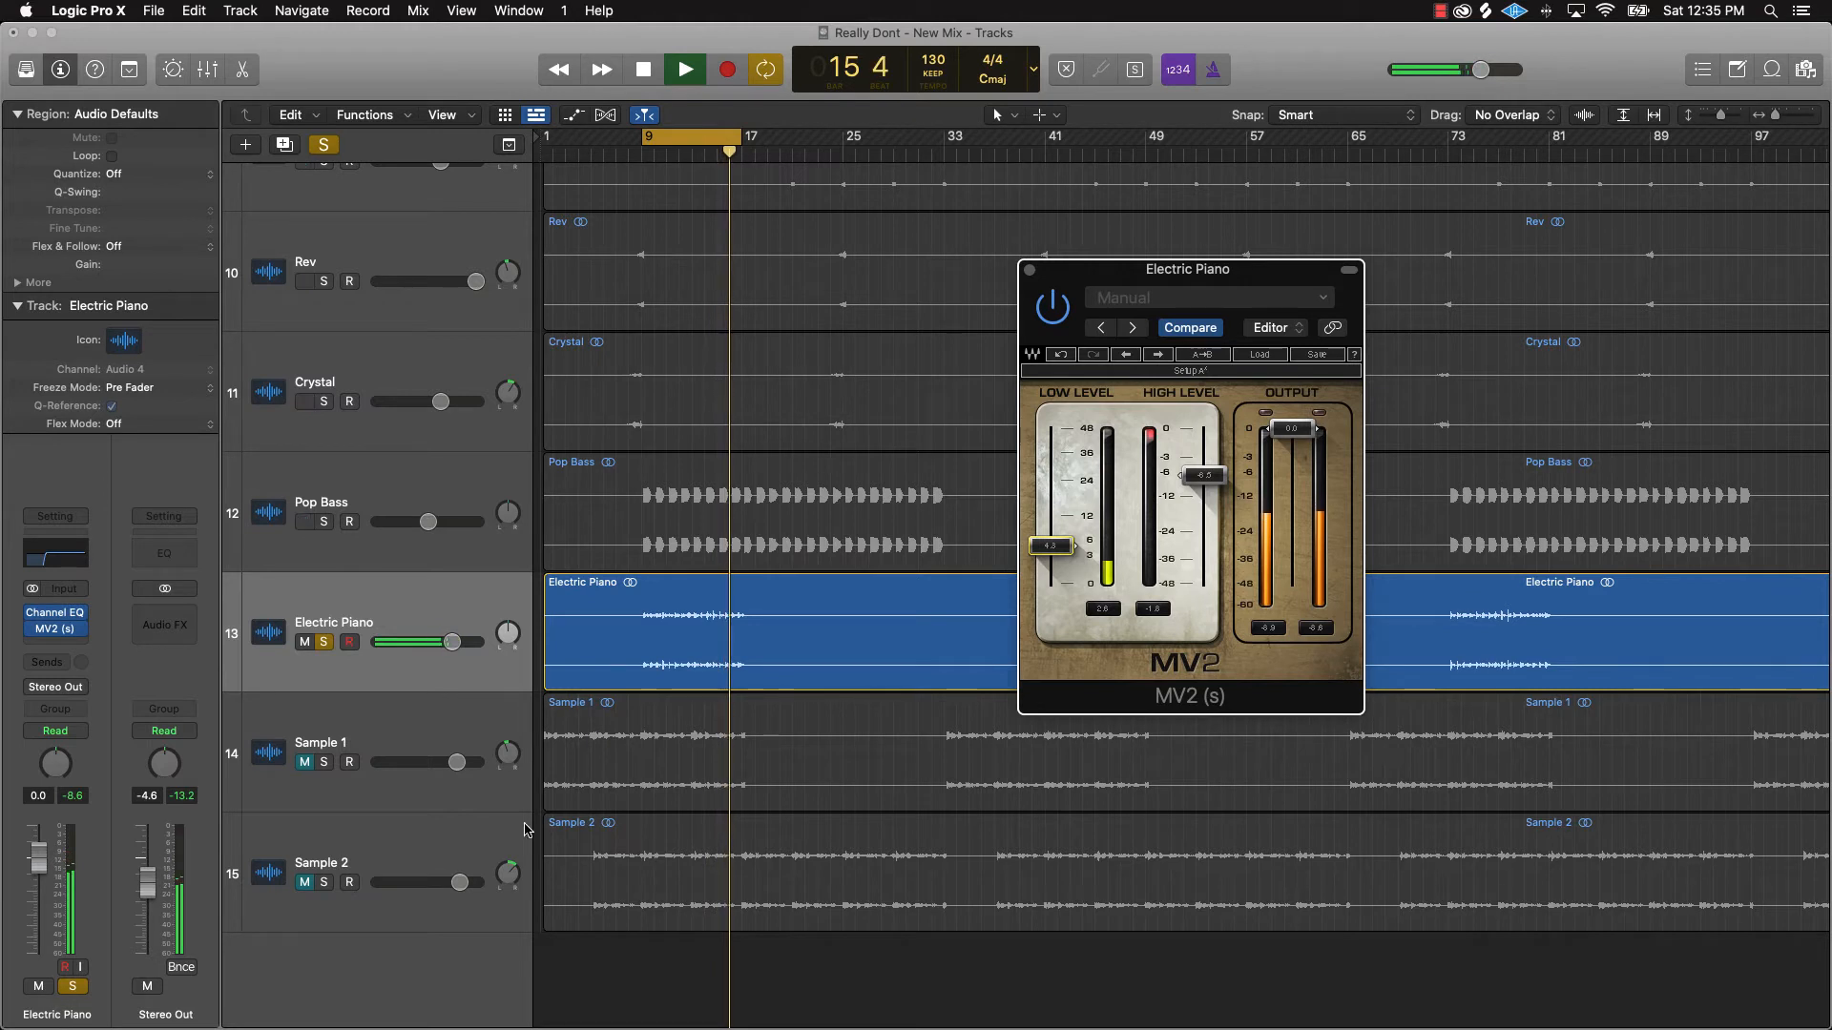
{"action": "left_click", "coordinate": [641, 69]}
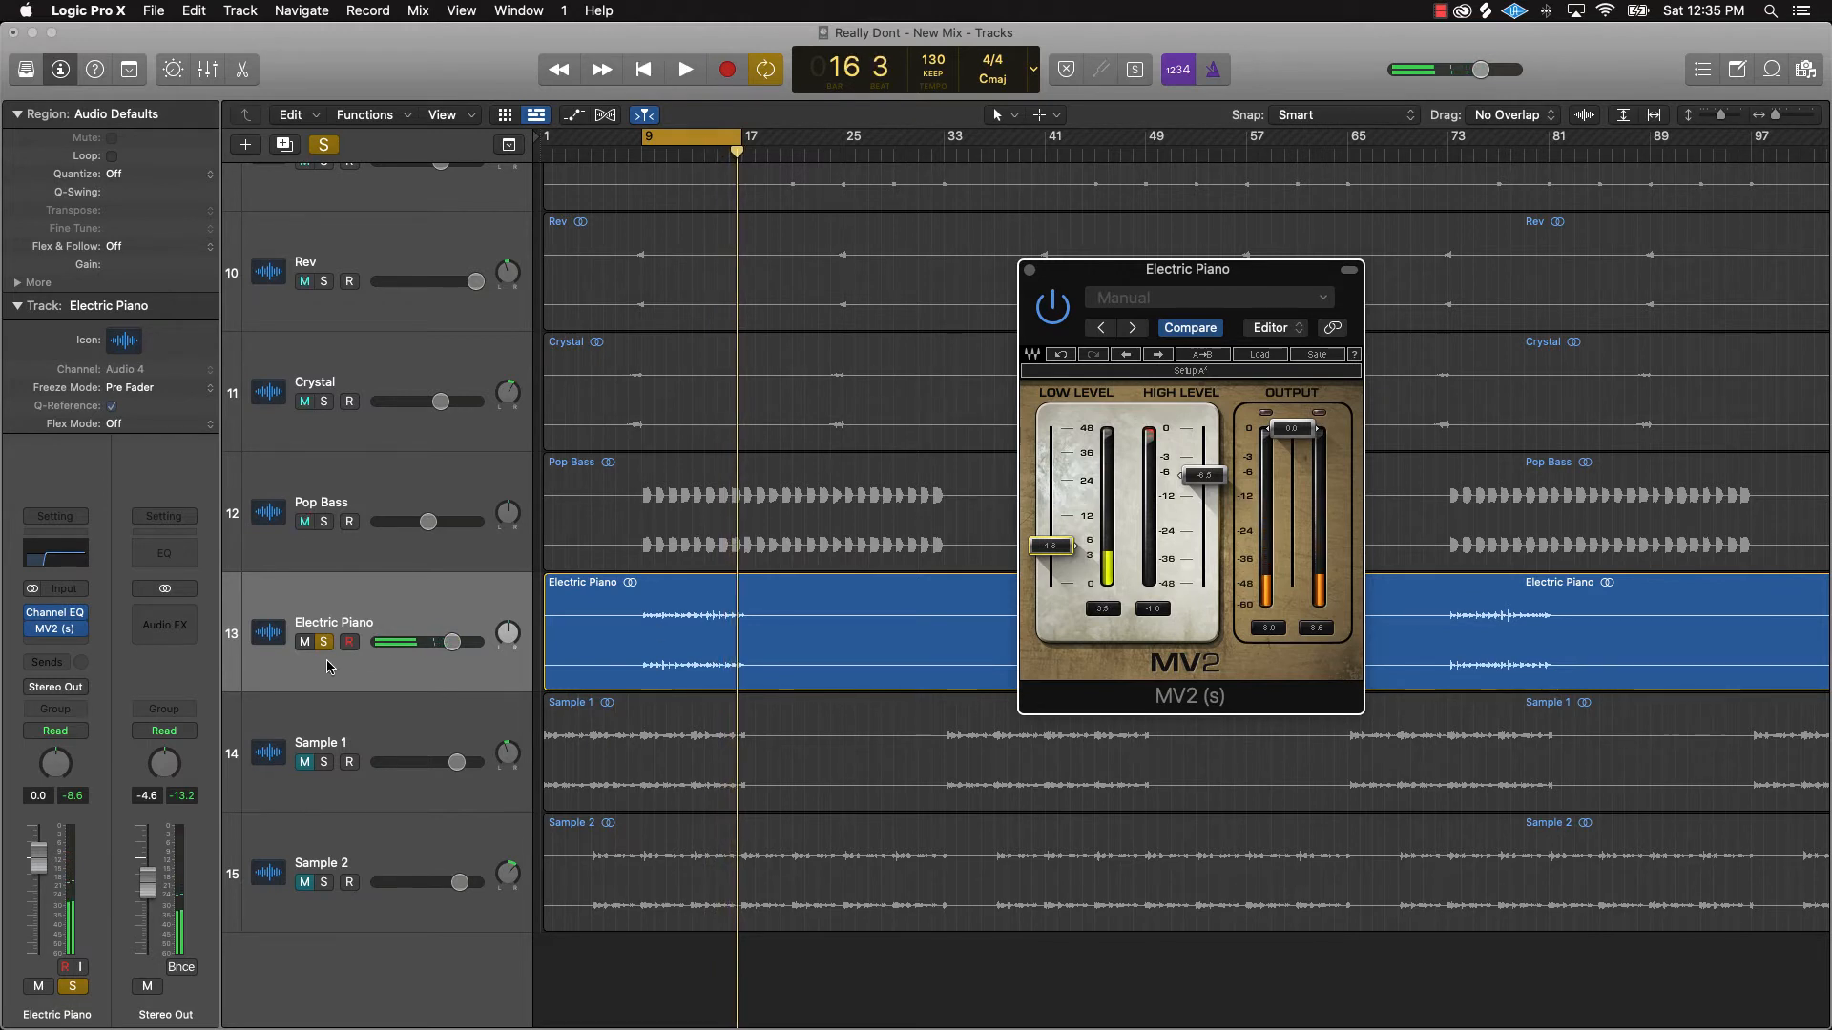
{"action": "left_click", "coordinate": [685, 68]}
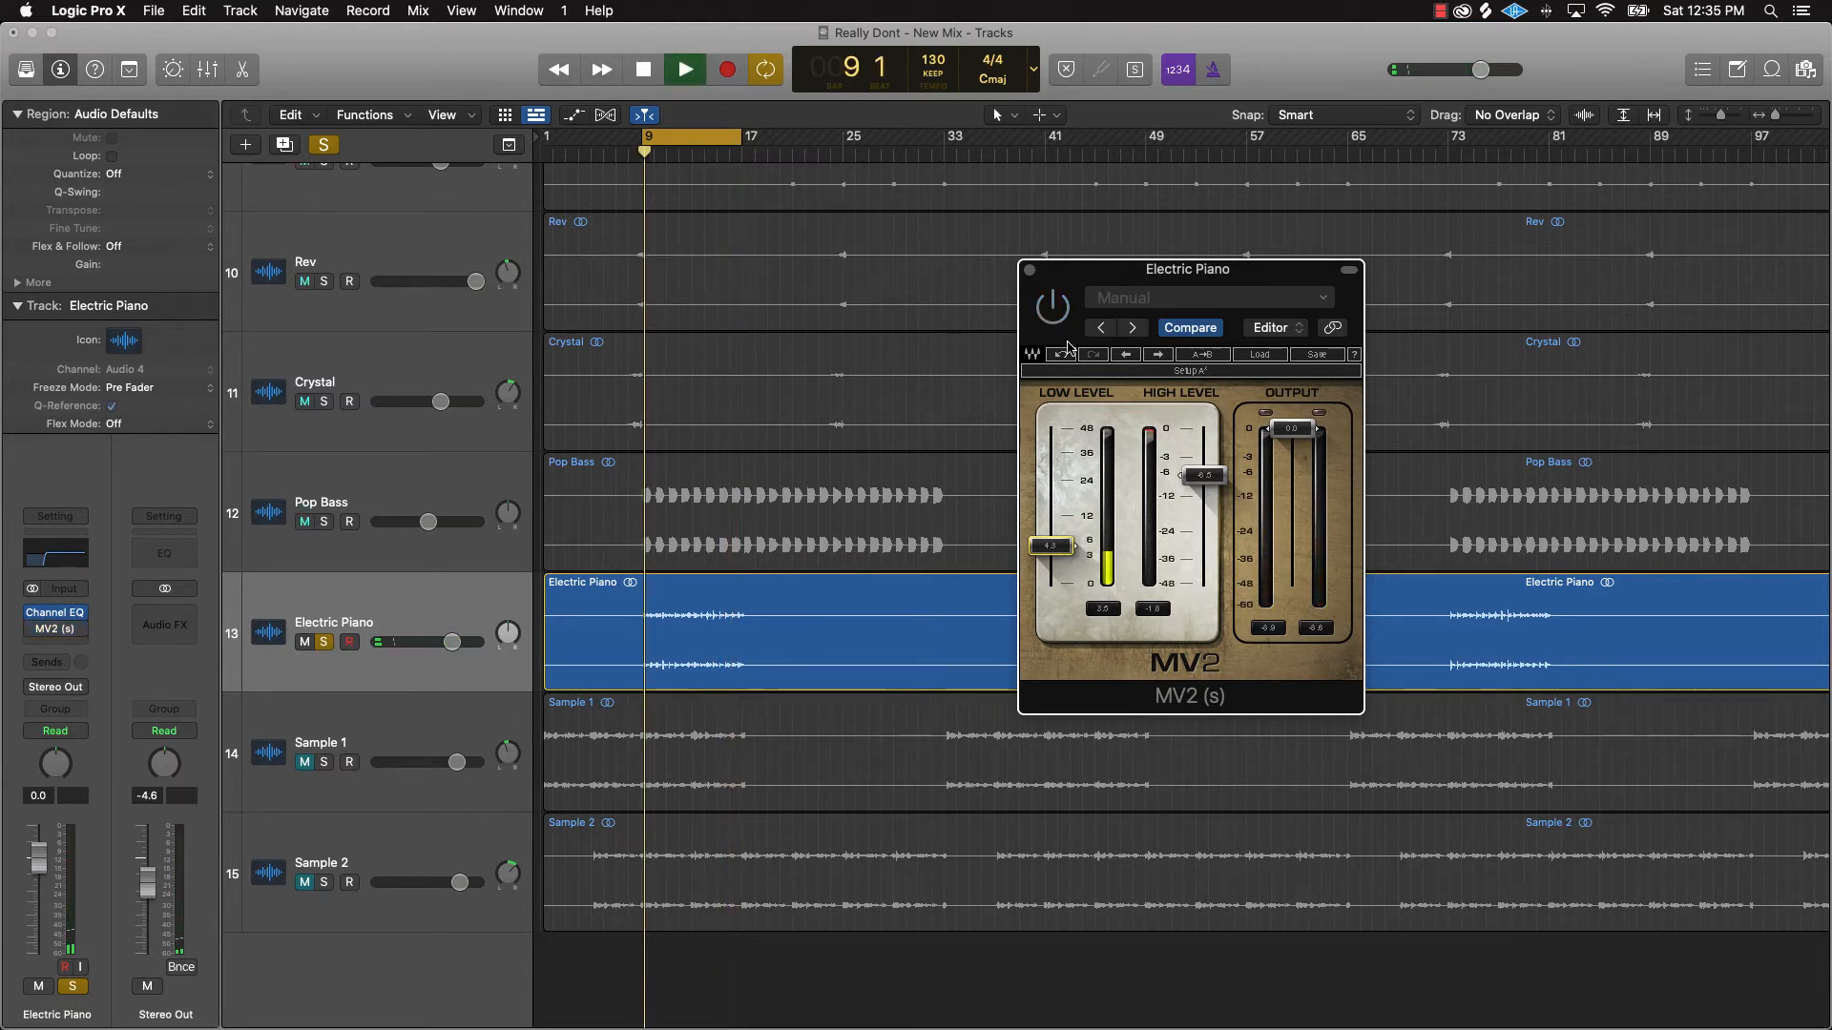
{"action": "left_click", "coordinate": [683, 69]}
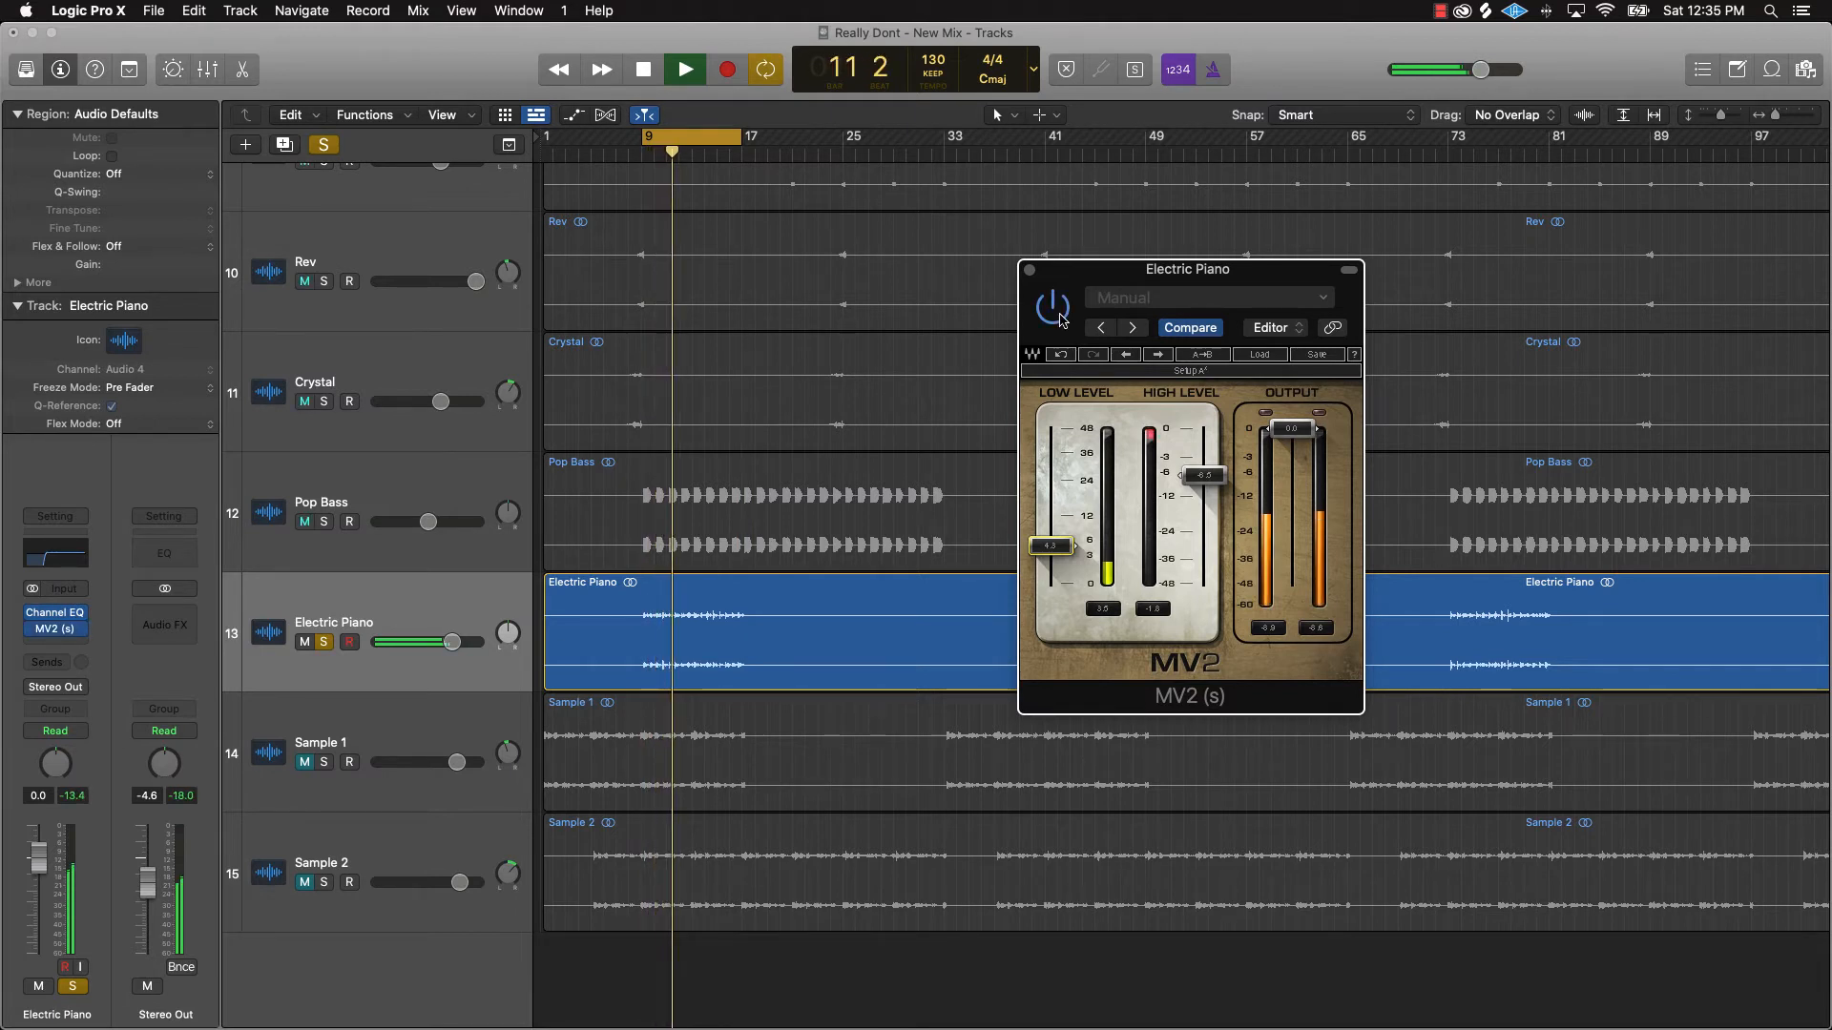
{"action": "left_click", "coordinate": [682, 69]}
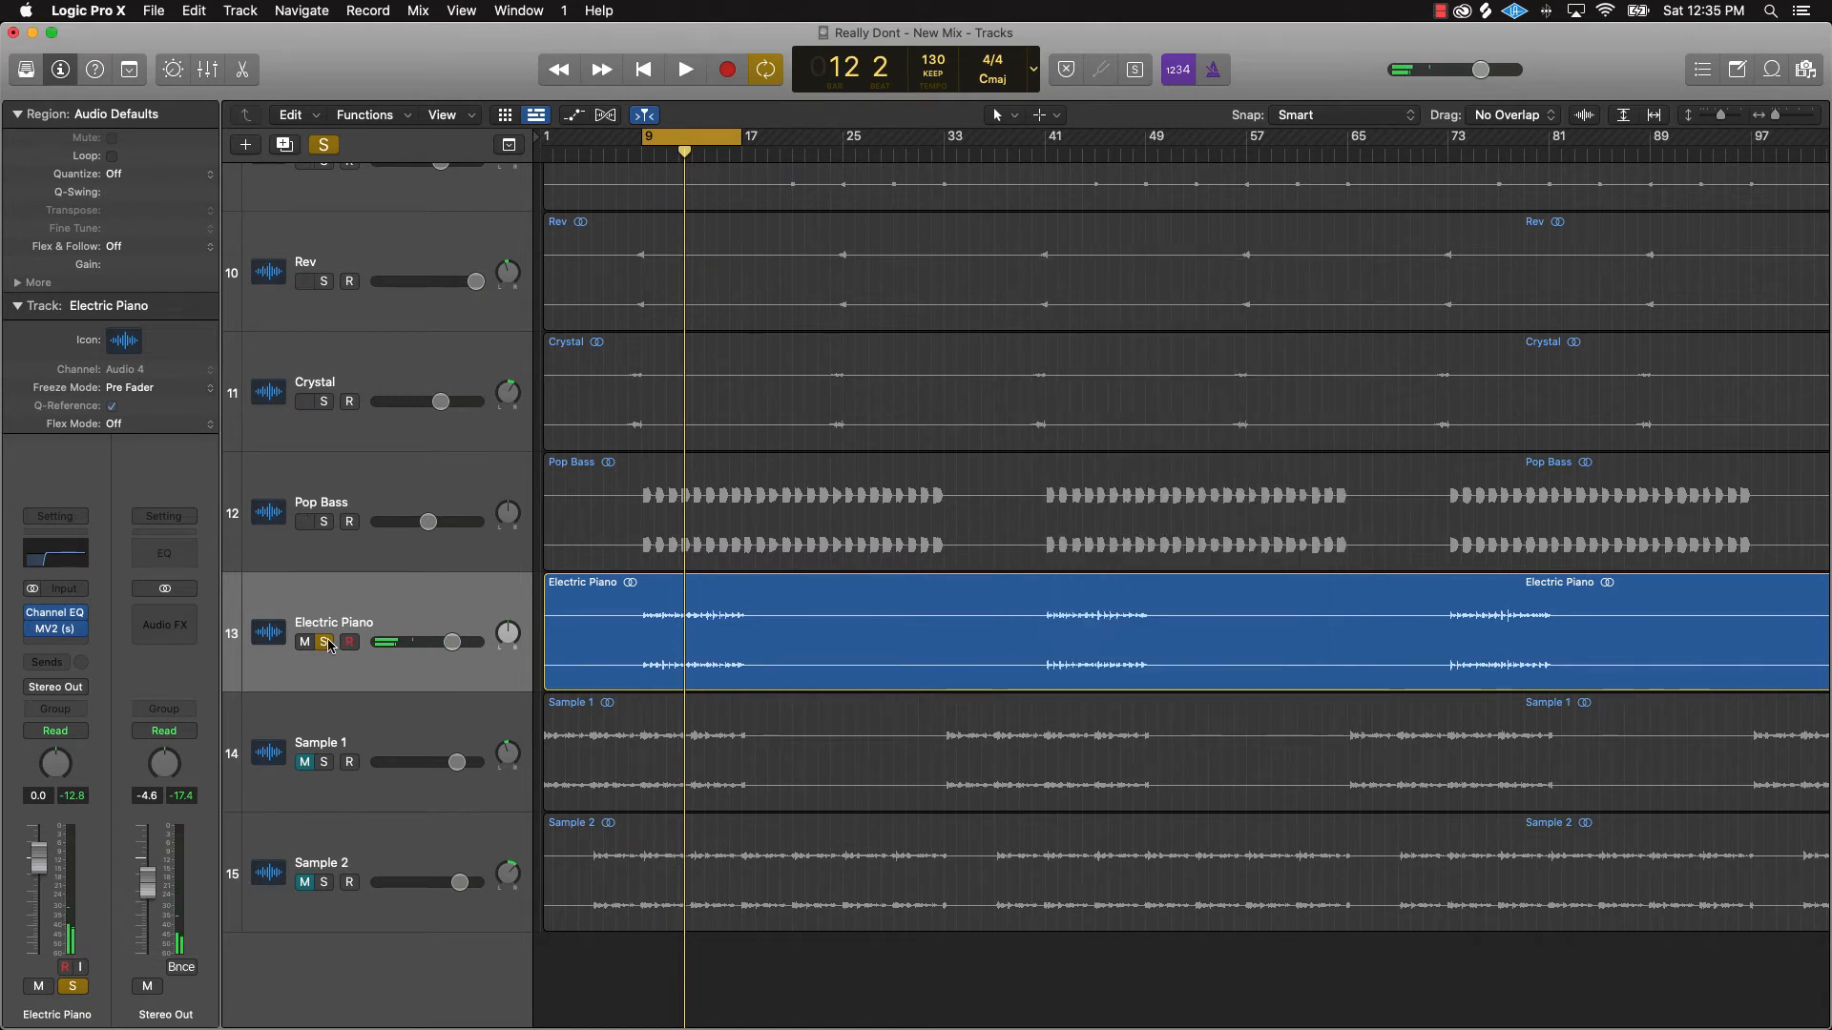
- Unsolo the Electric Piano, play the full beat, and select the Sample 1 track
{"action": "left_click", "coordinate": [325, 642]}
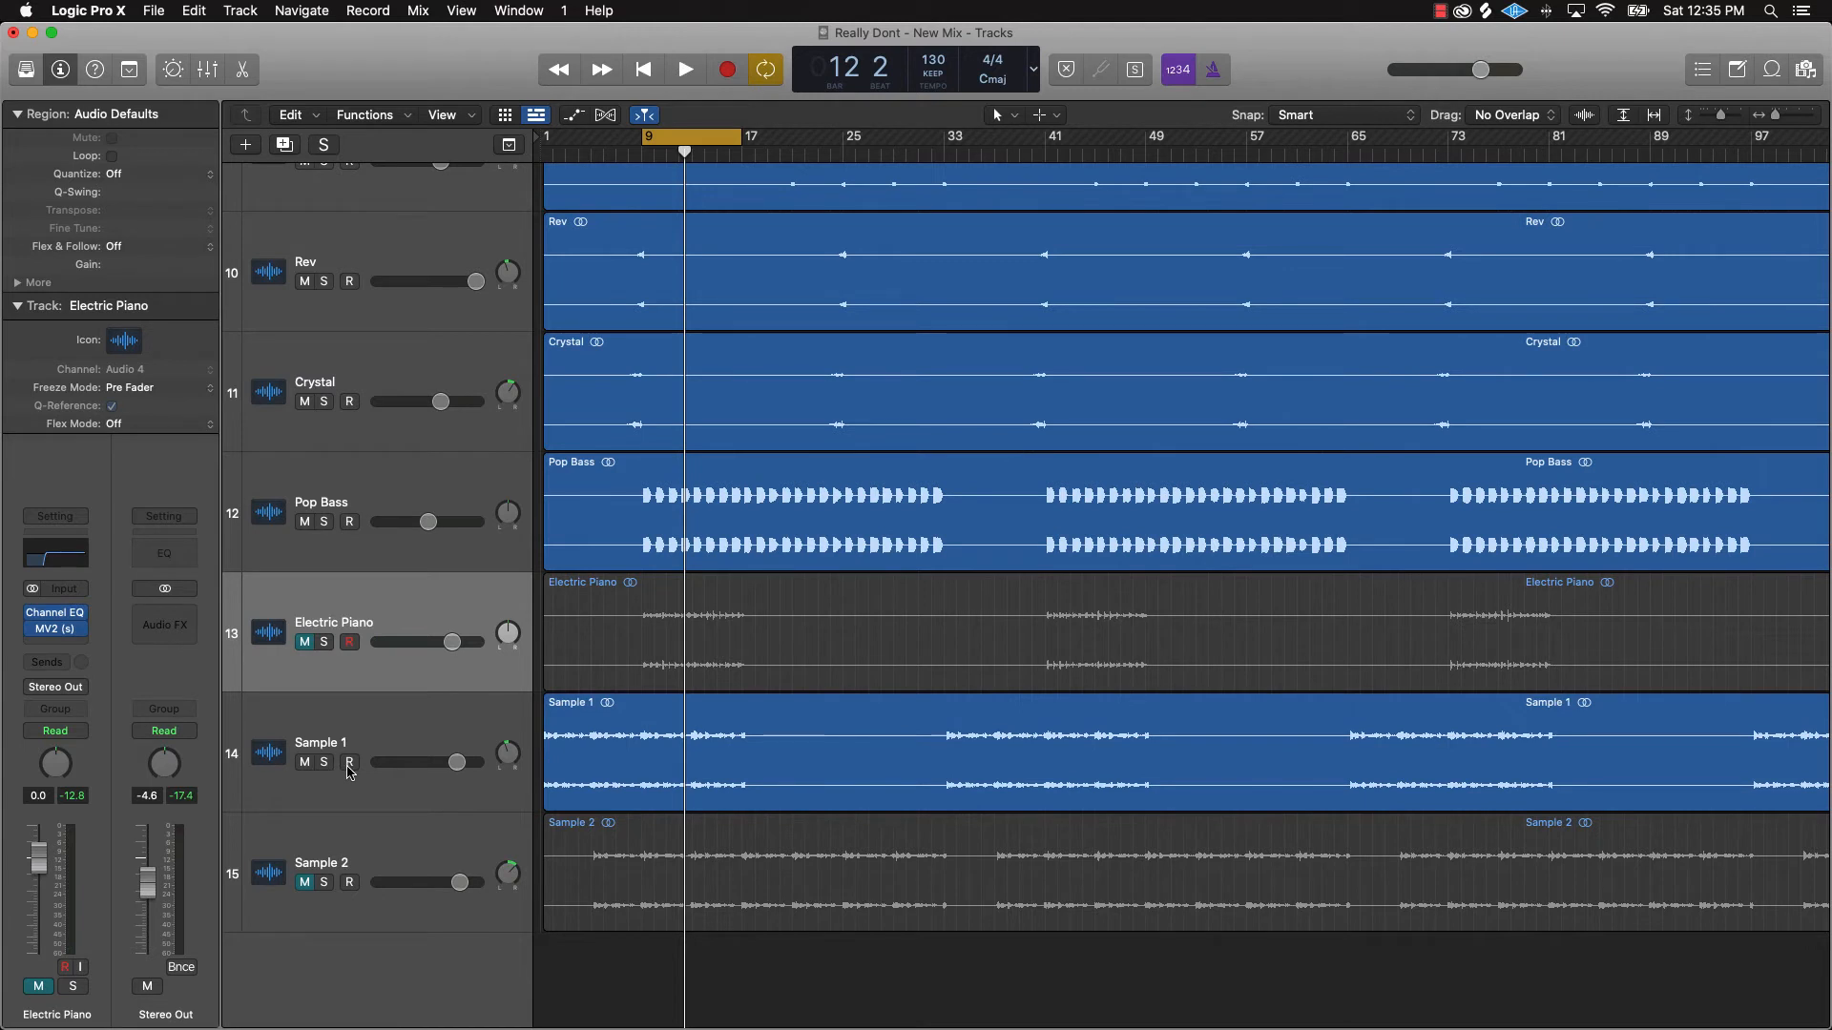
{"action": "left_click", "coordinate": [683, 68]}
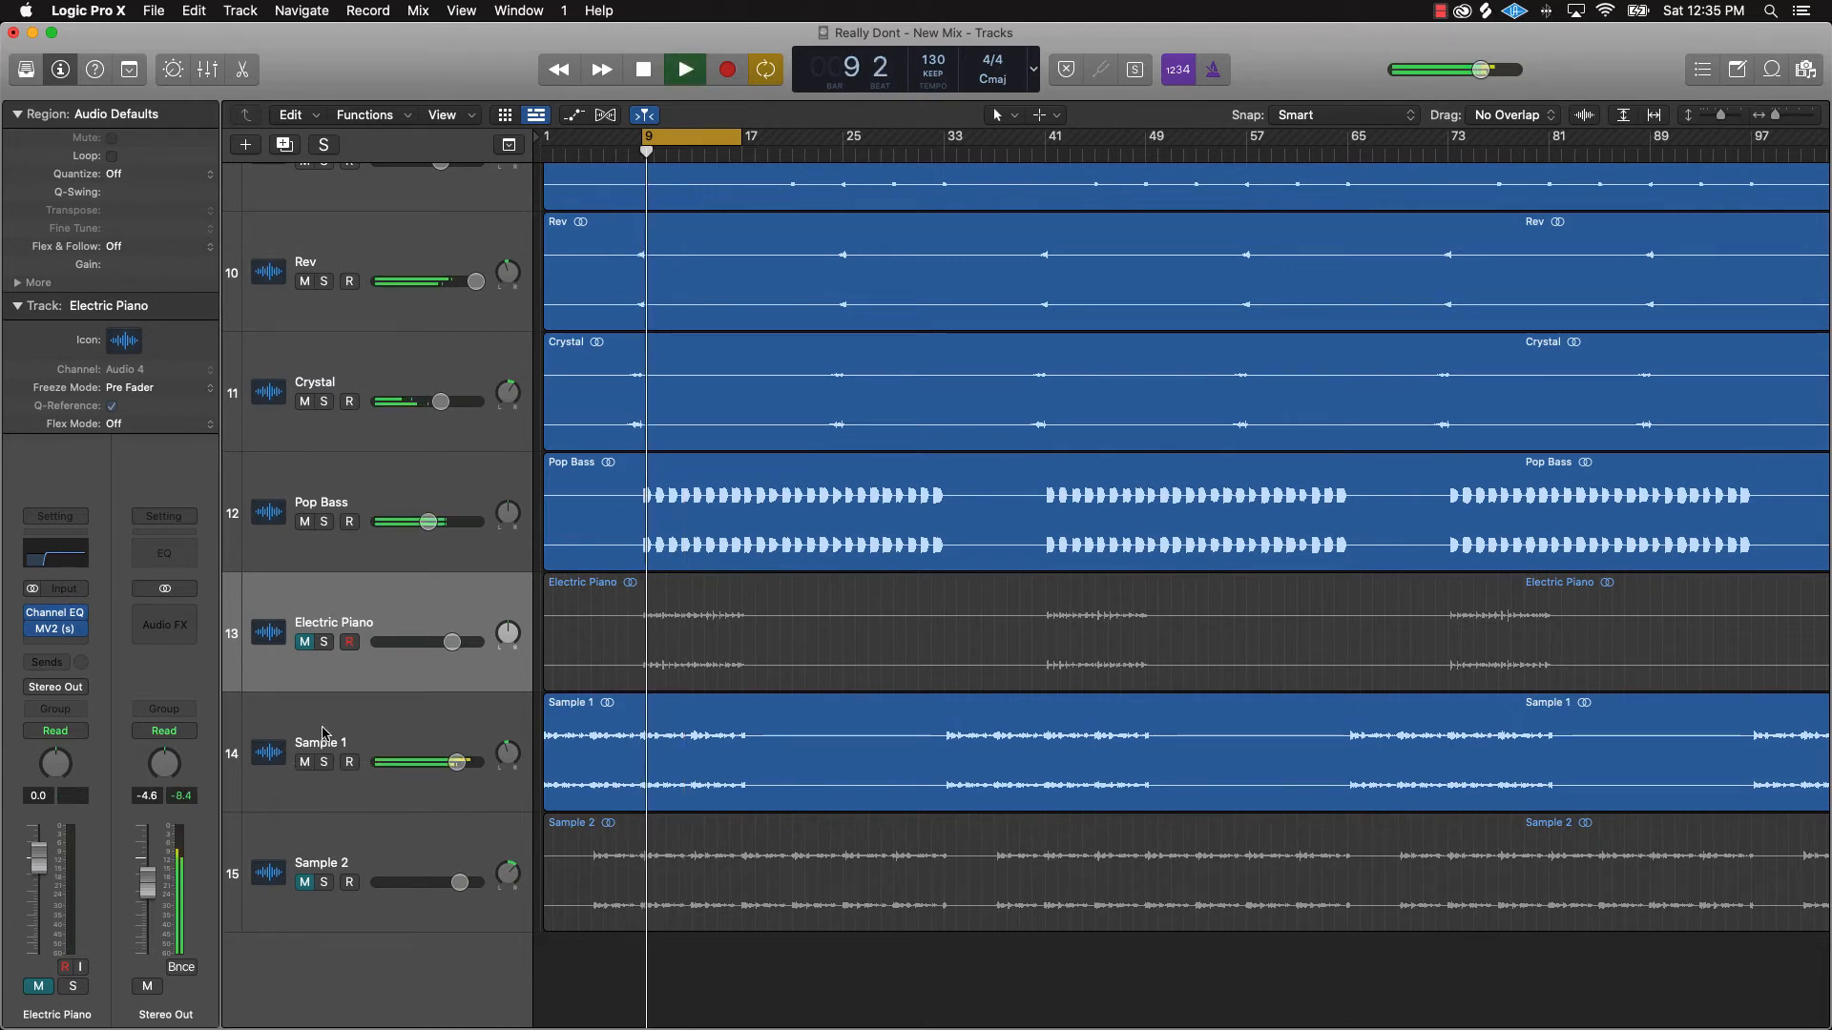
{"action": "left_click", "coordinate": [322, 742]}
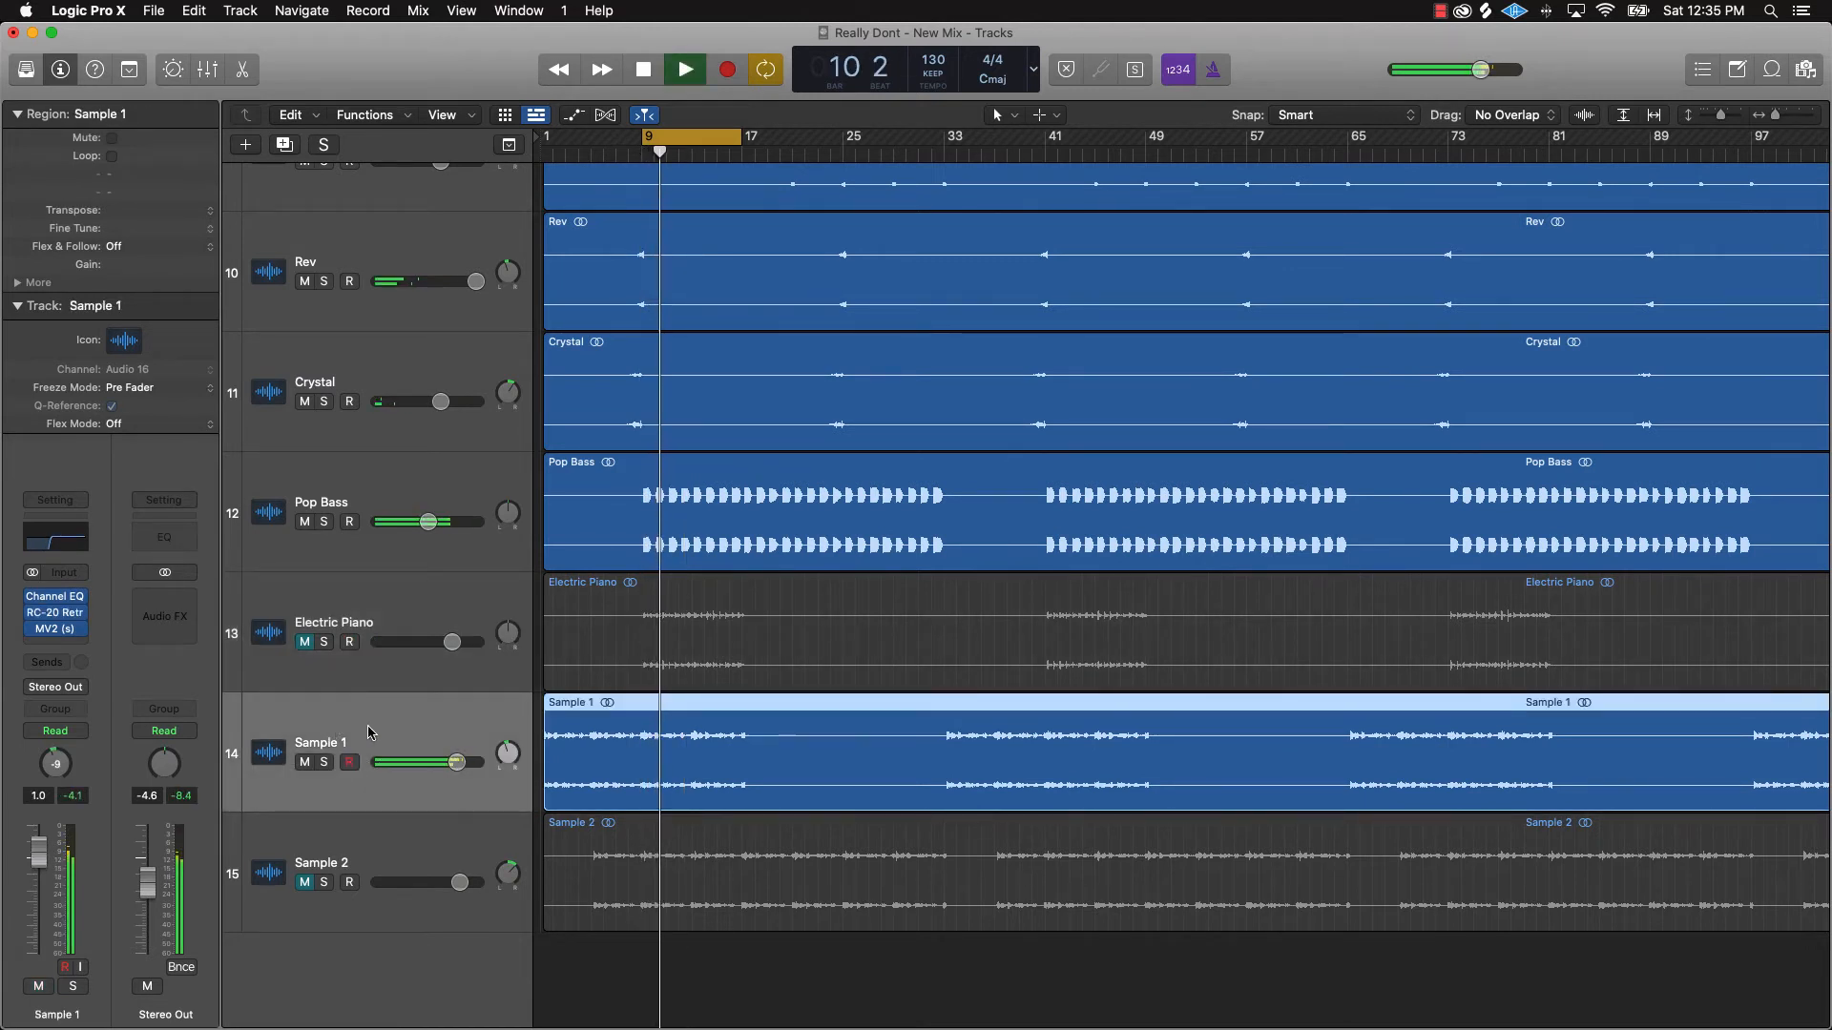
{"action": "left_click", "coordinate": [685, 67]}
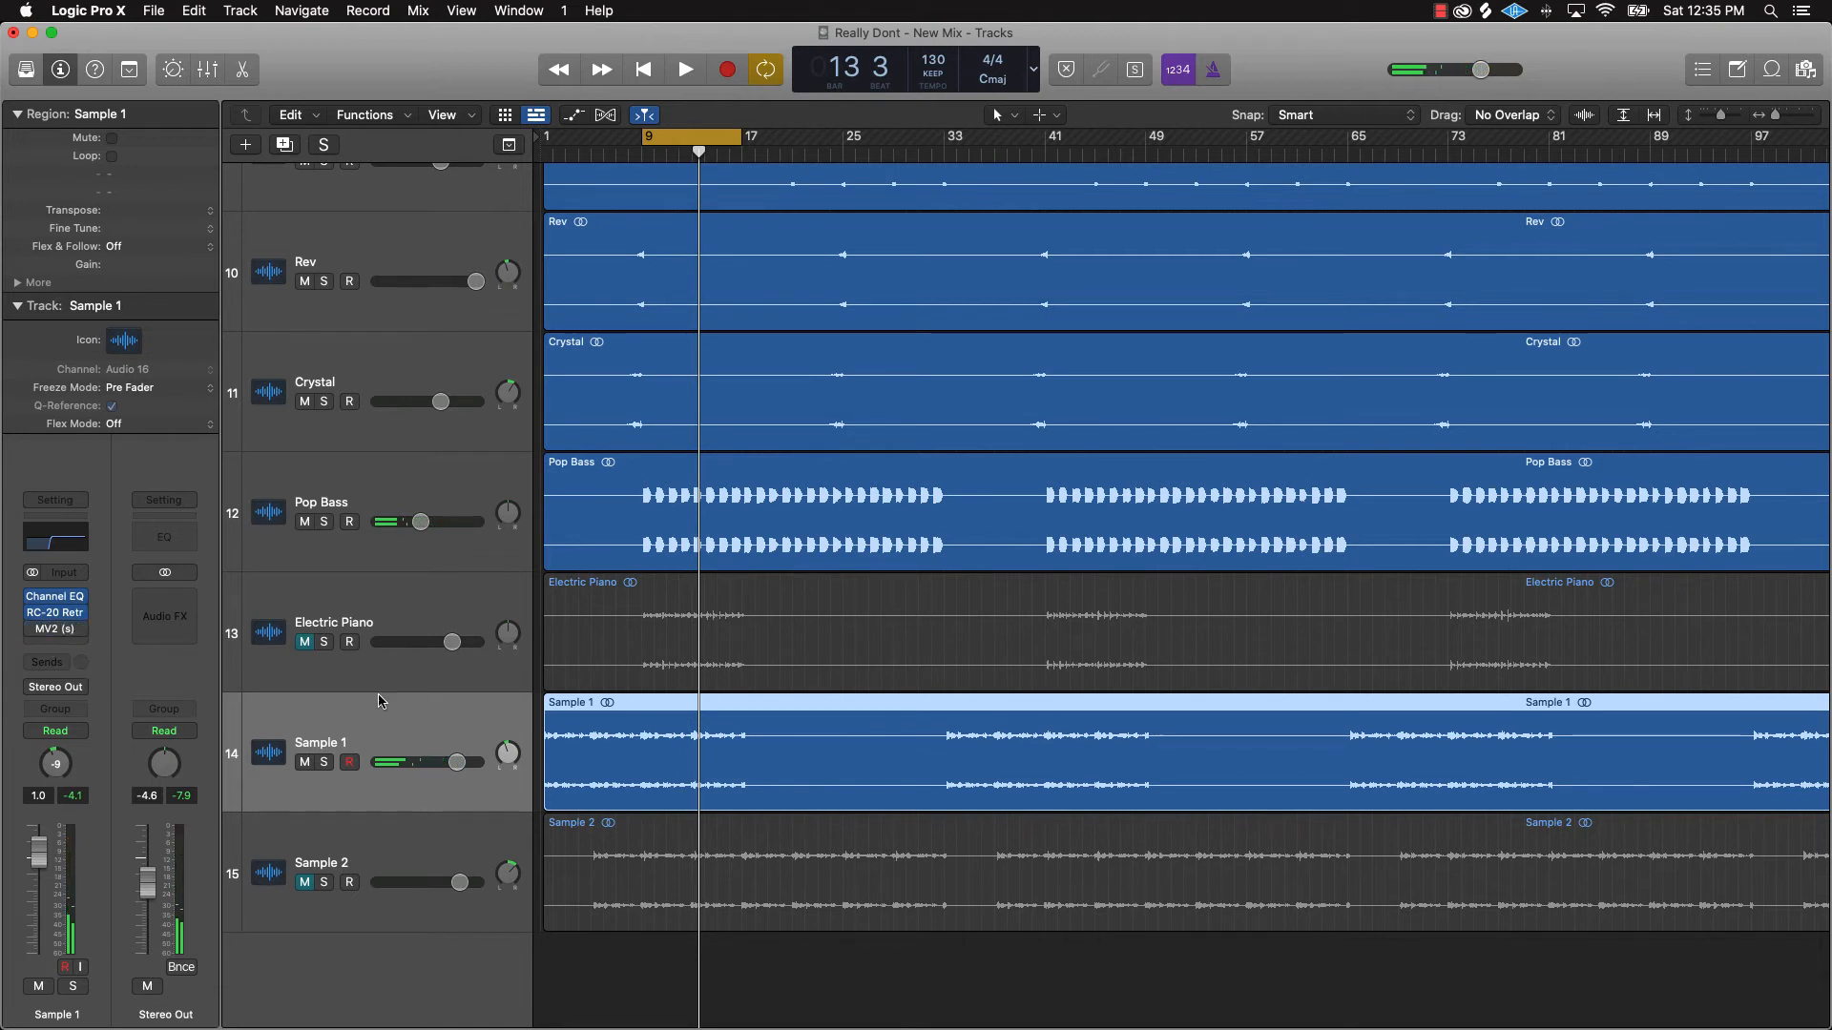
- Replay the full beat from the start to compare, then stop
{"action": "left_click", "coordinate": [685, 69]}
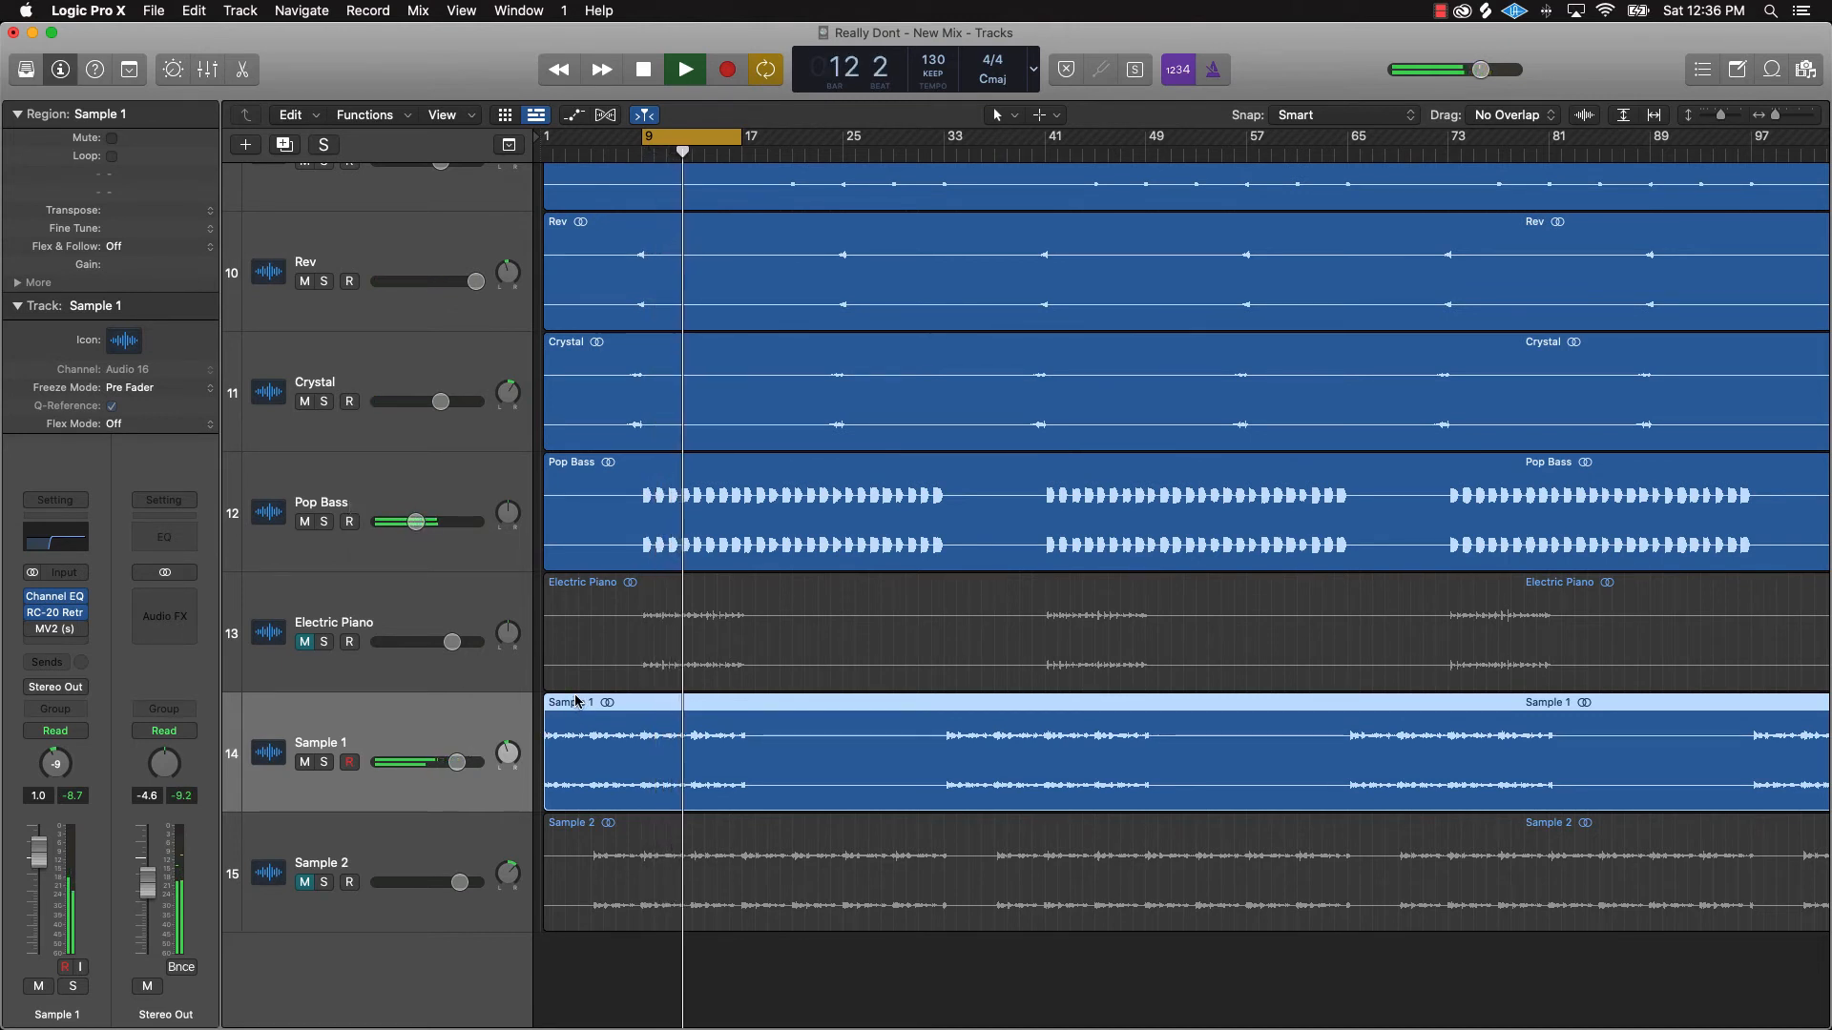
{"action": "left_click", "coordinate": [683, 69]}
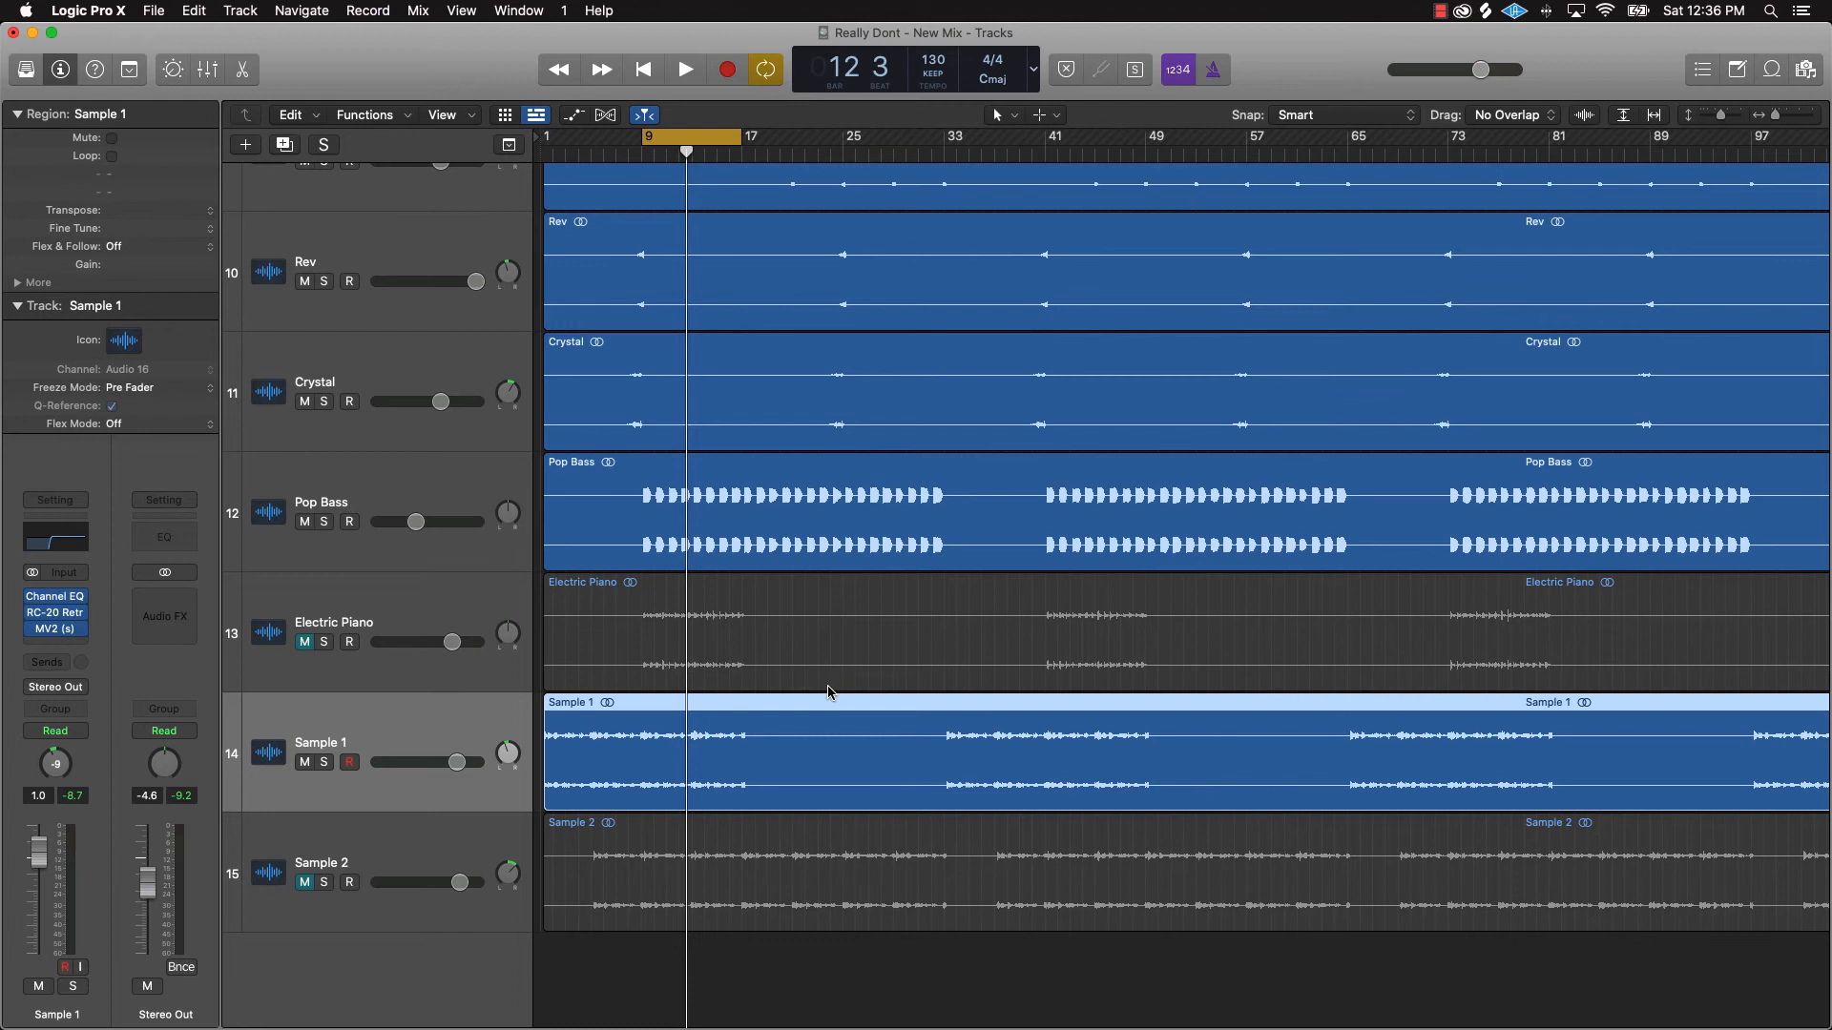
{"action": "mouse_move", "coordinate": [793, 692]}
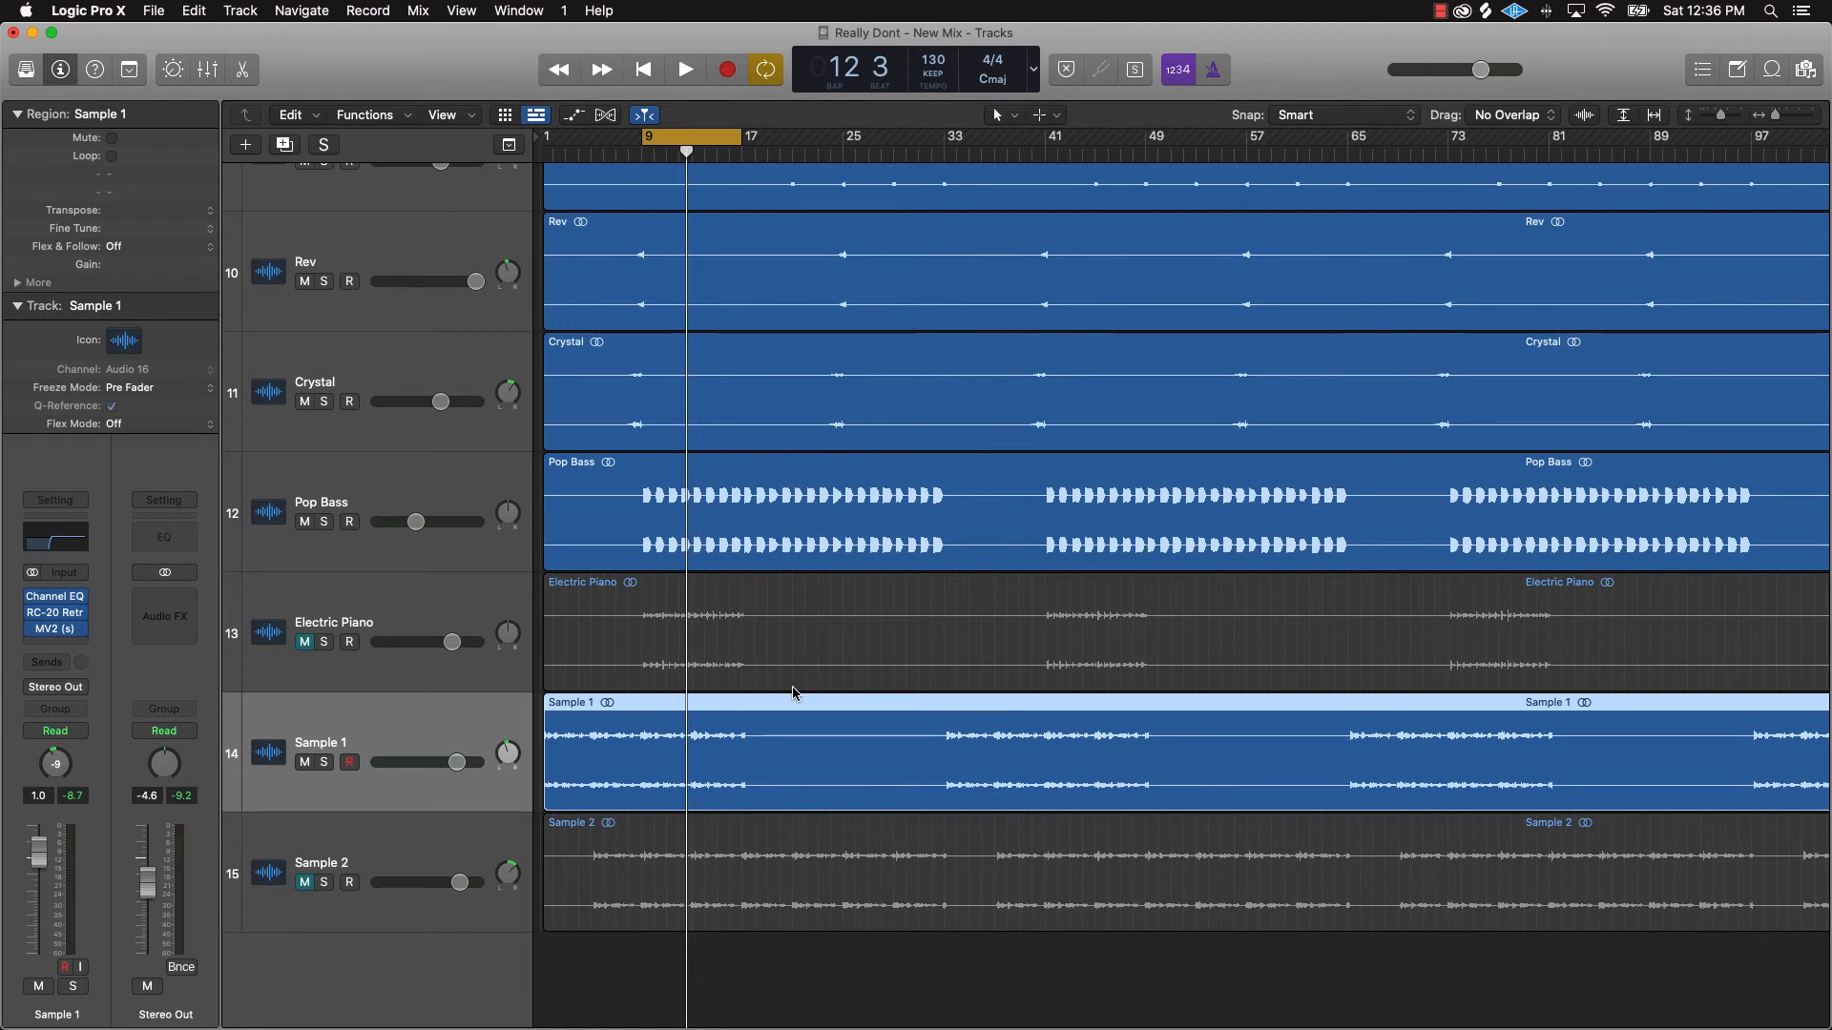
{"action": "left_click", "coordinate": [683, 68]}
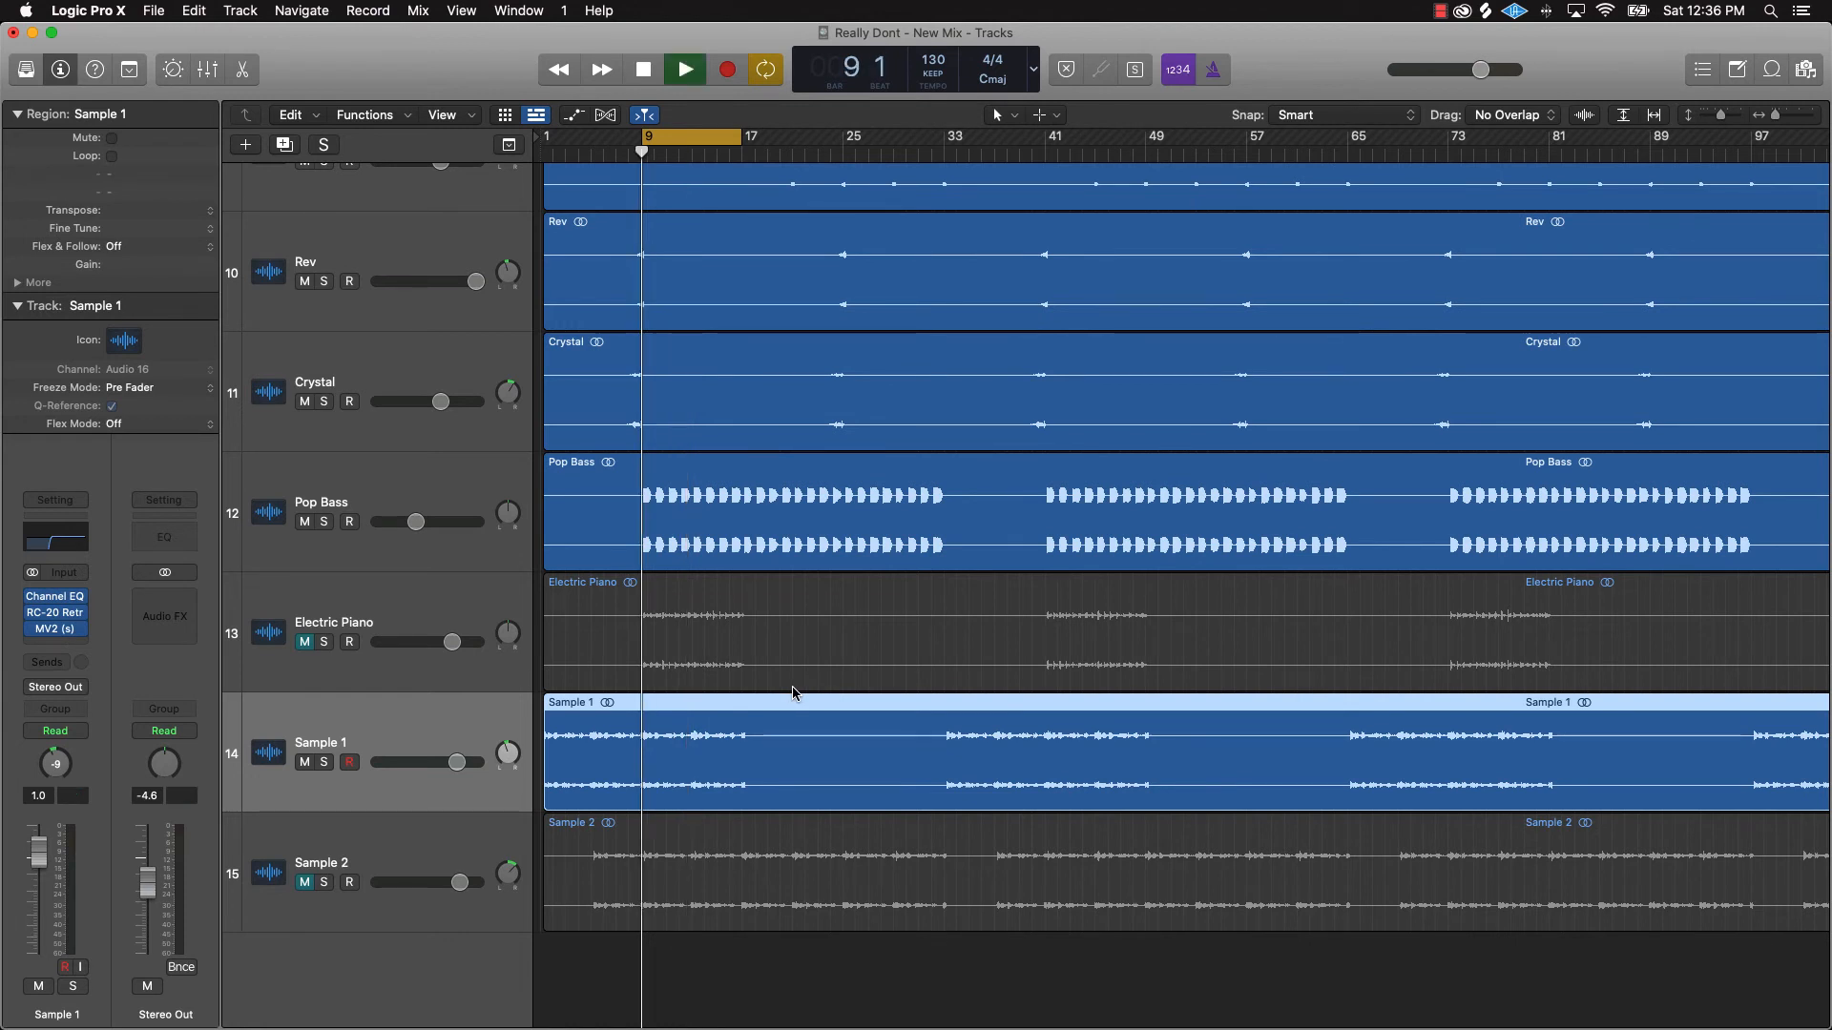
{"action": "left_click", "coordinate": [685, 68]}
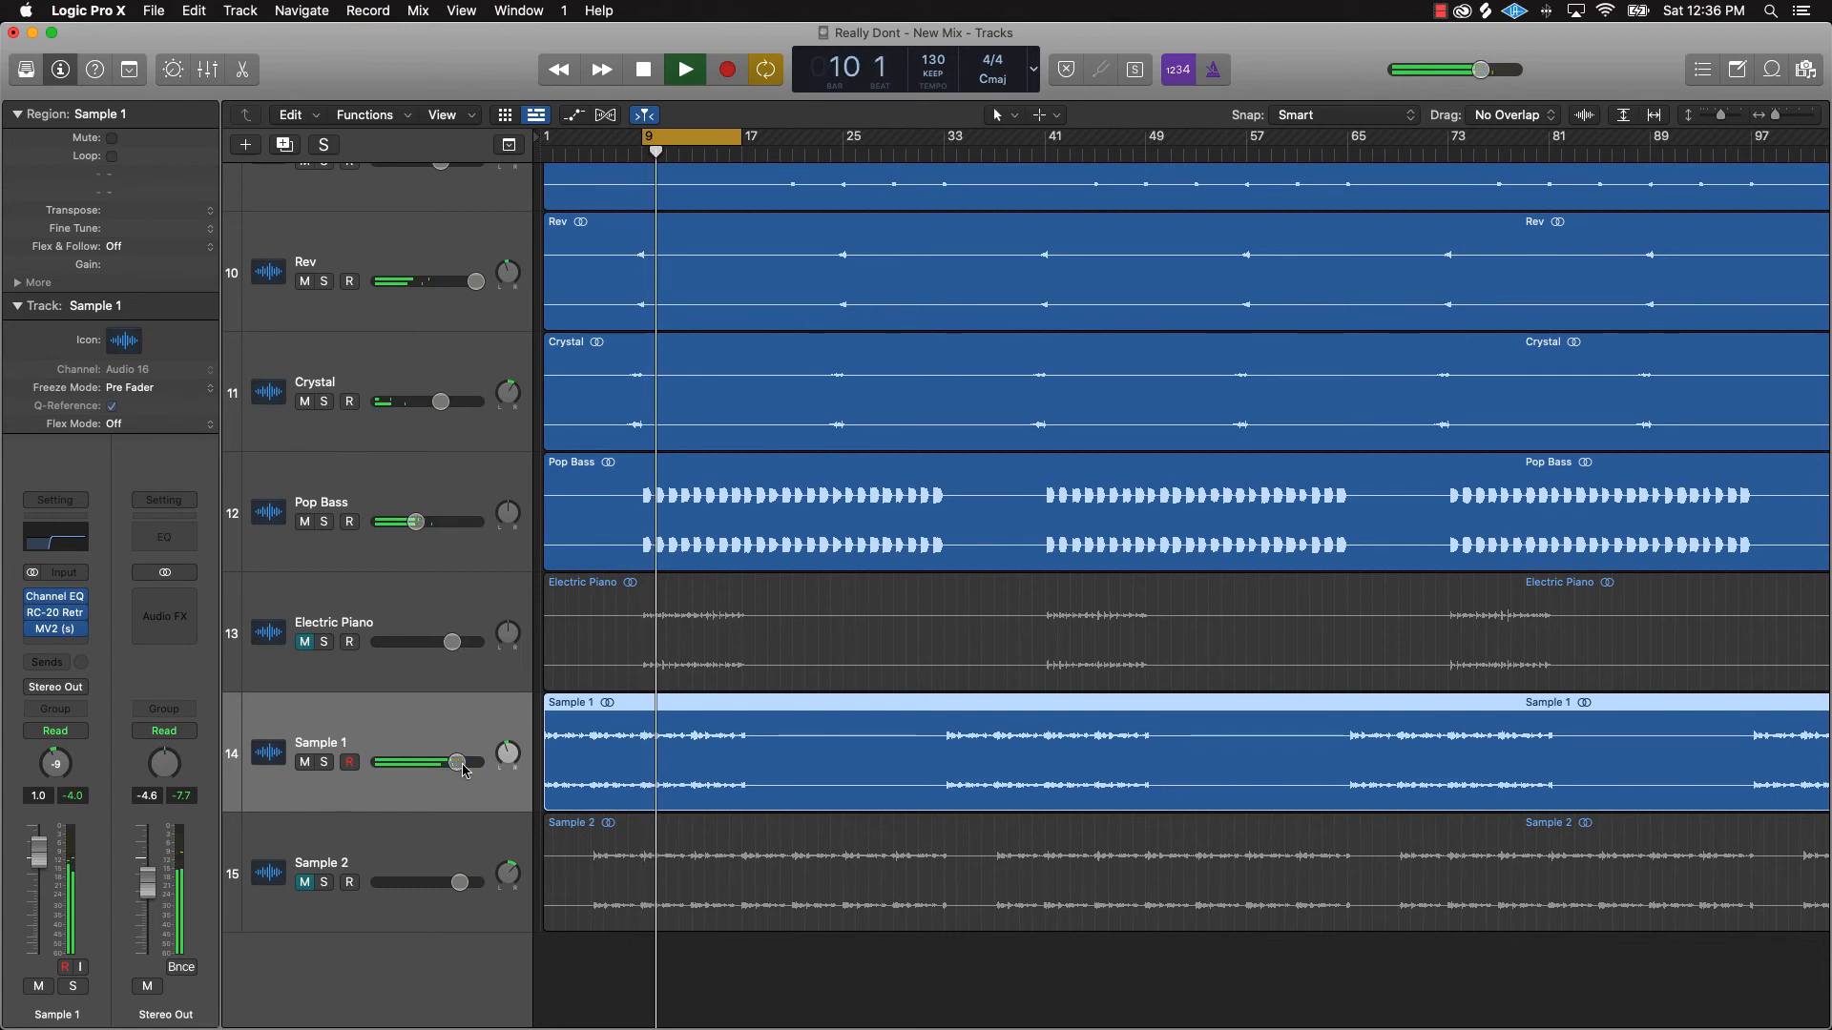